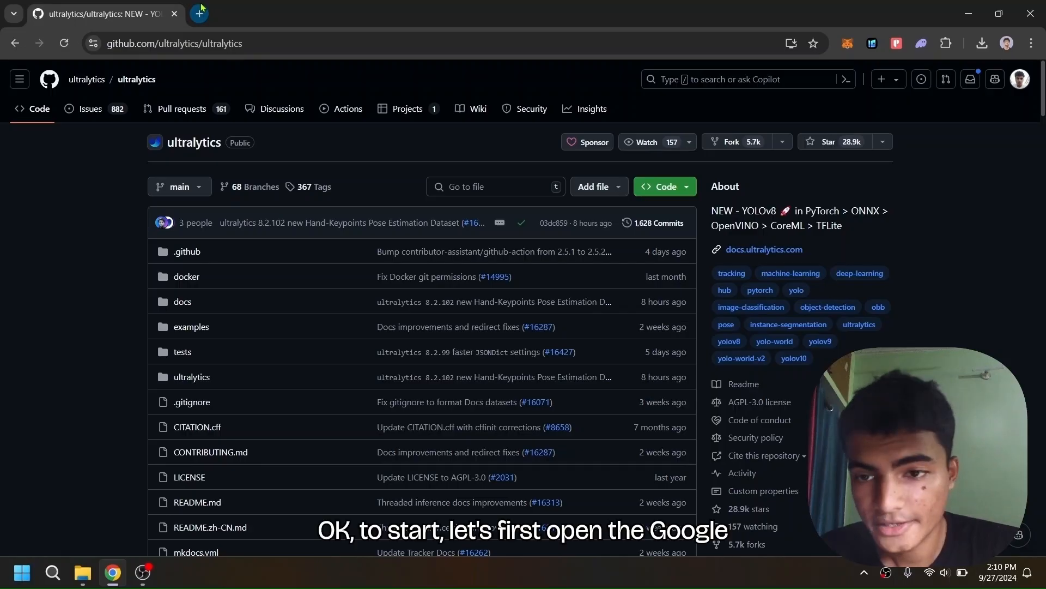
click(198, 13)
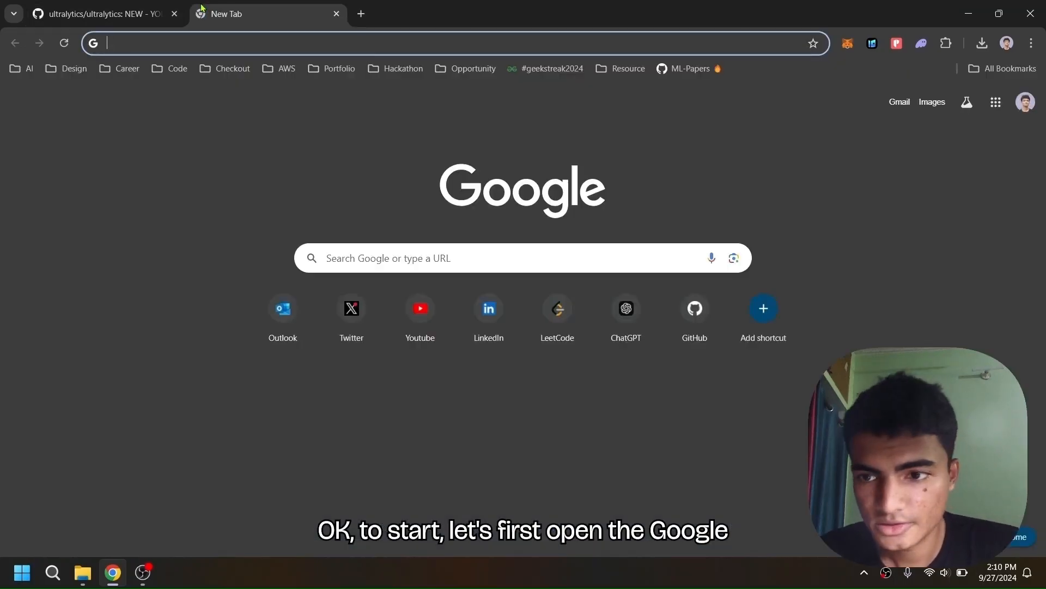
text(https://colab.research.google.com/)
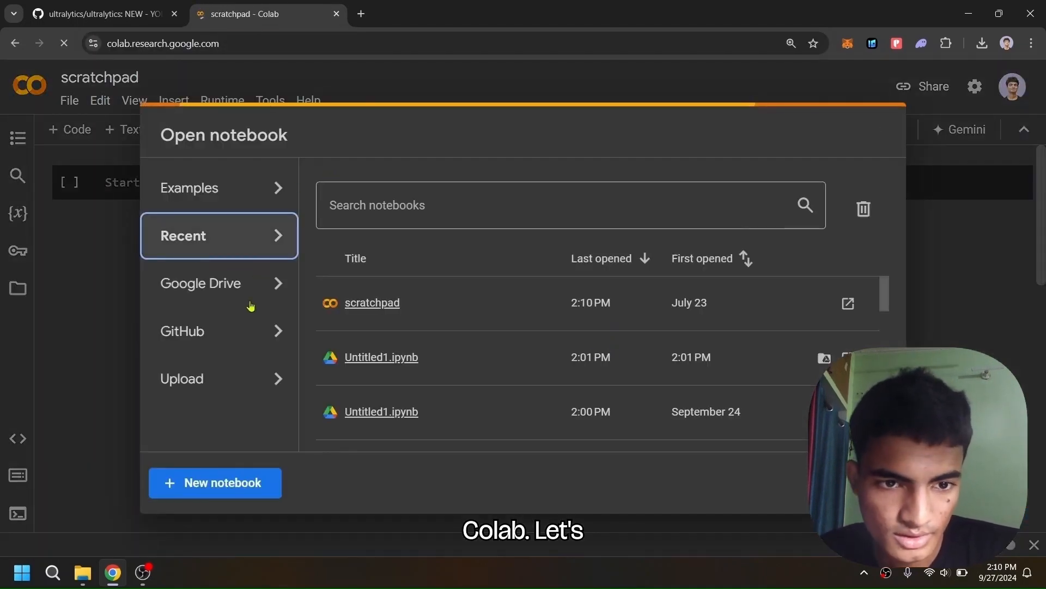
Create a new blank Colab notebook (Untitled2.ipynb) from the Open notebook dialog
click(215, 483)
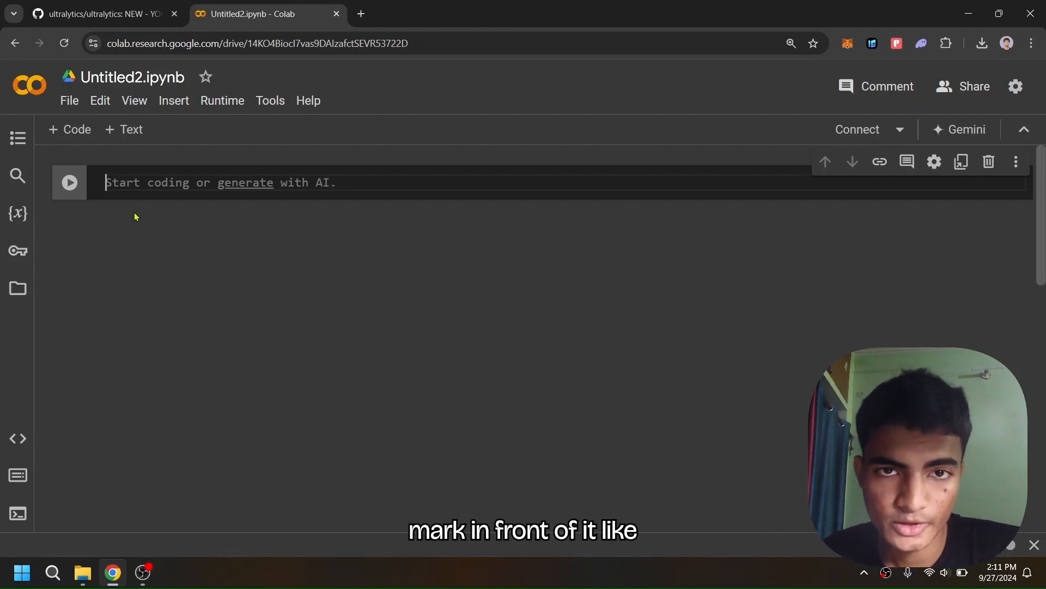
Run !pip install ultralytics in the first cell and move to the next empty cell
text(!pip)
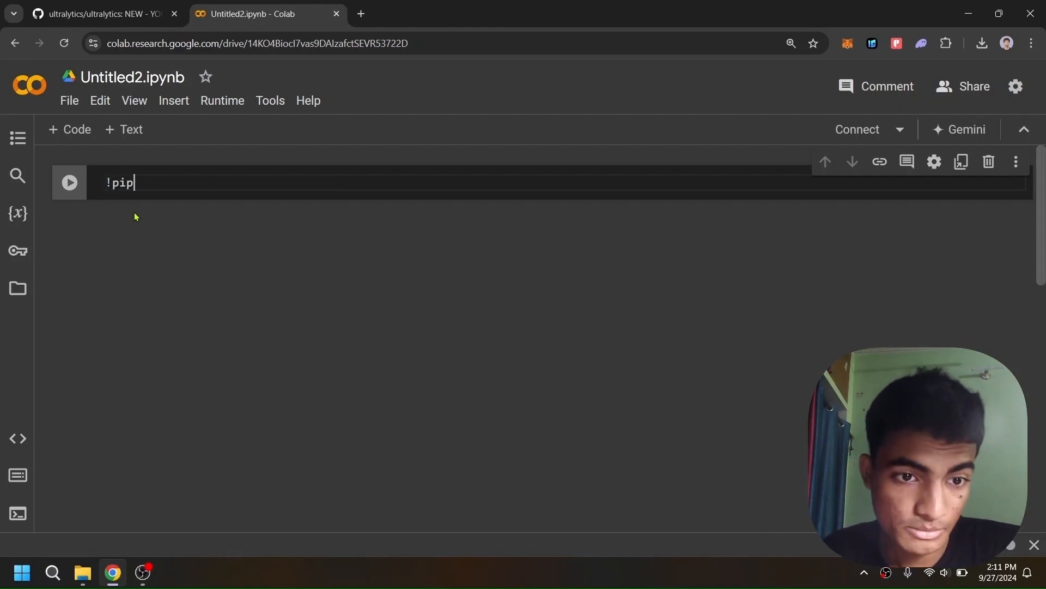
text(install ultr)
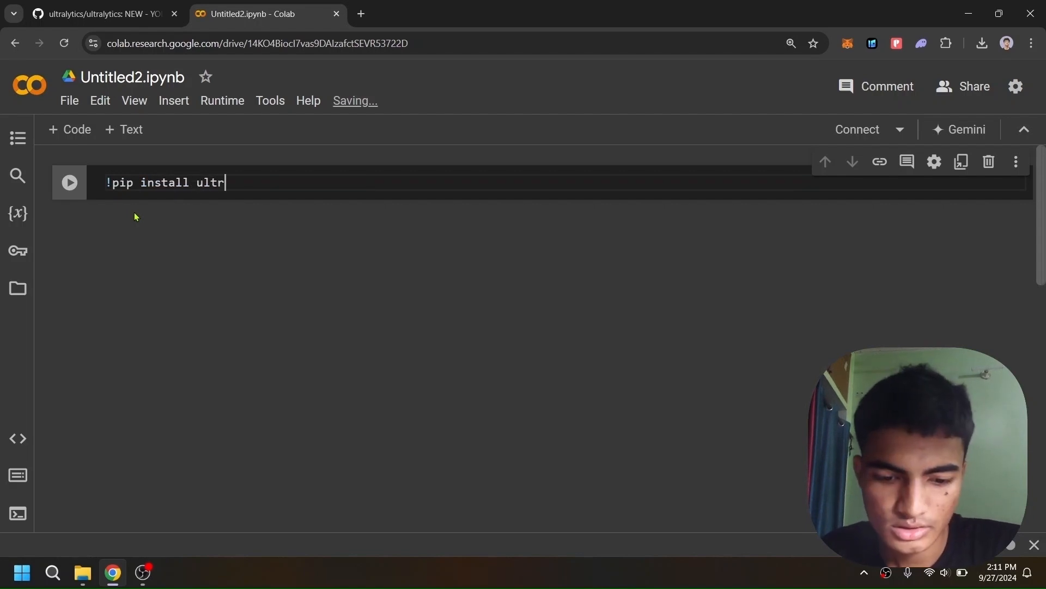
text(alytics)
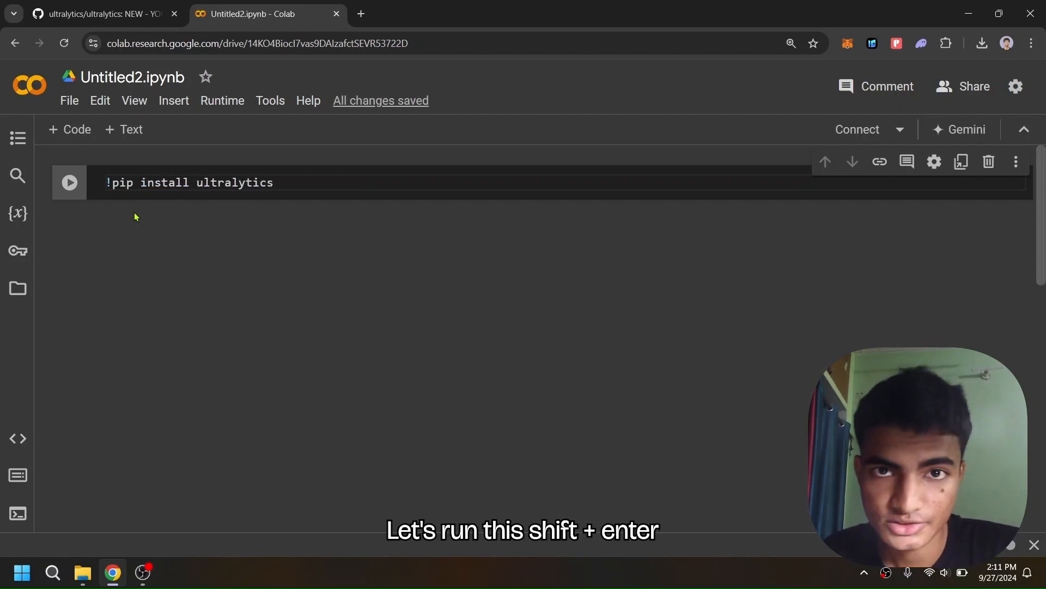
key(shift+enter)
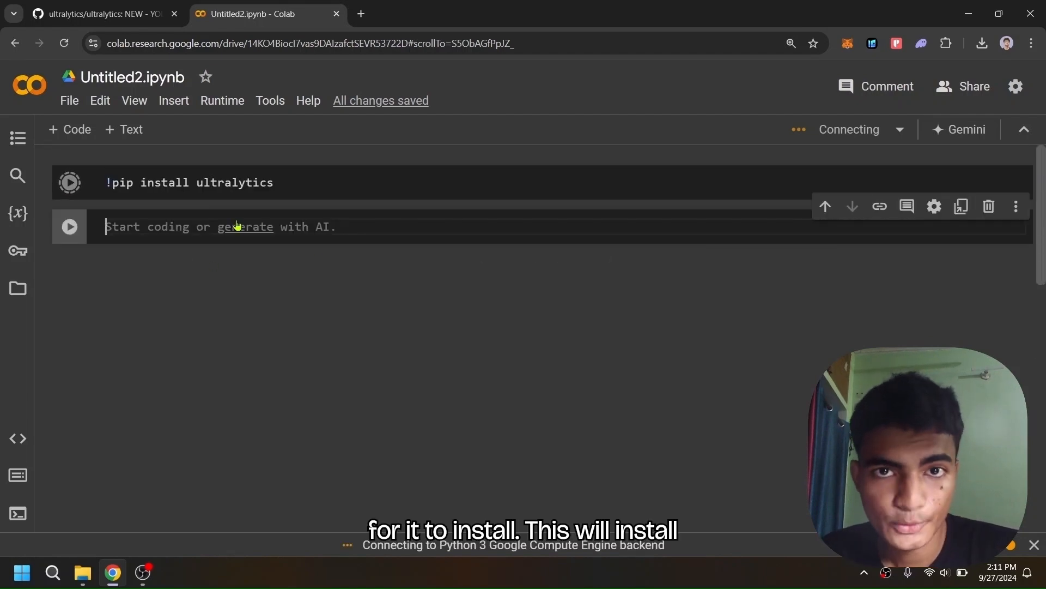
click(69, 182)
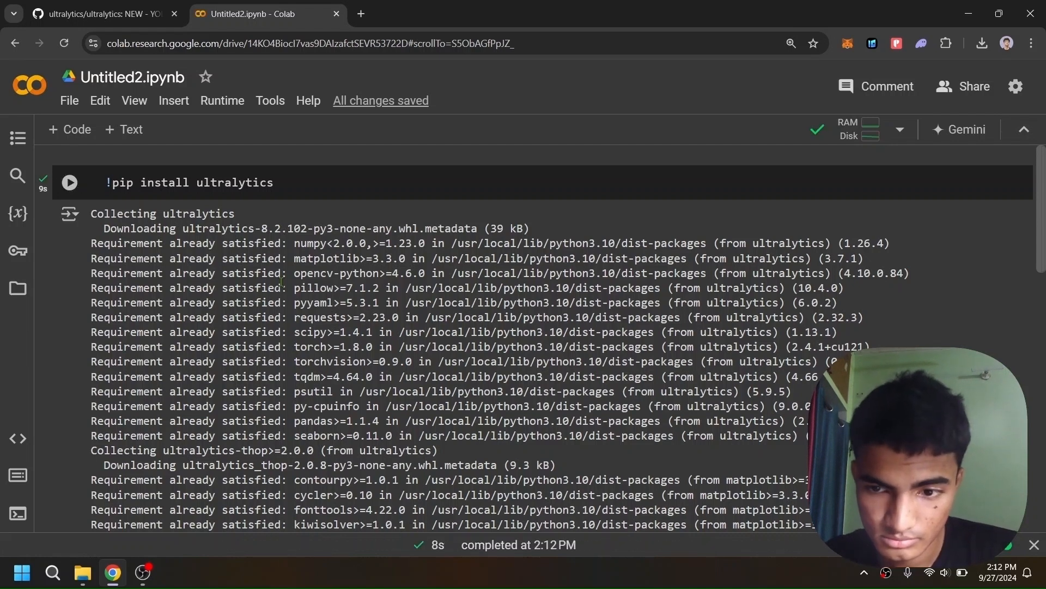
scroll(down, 3)
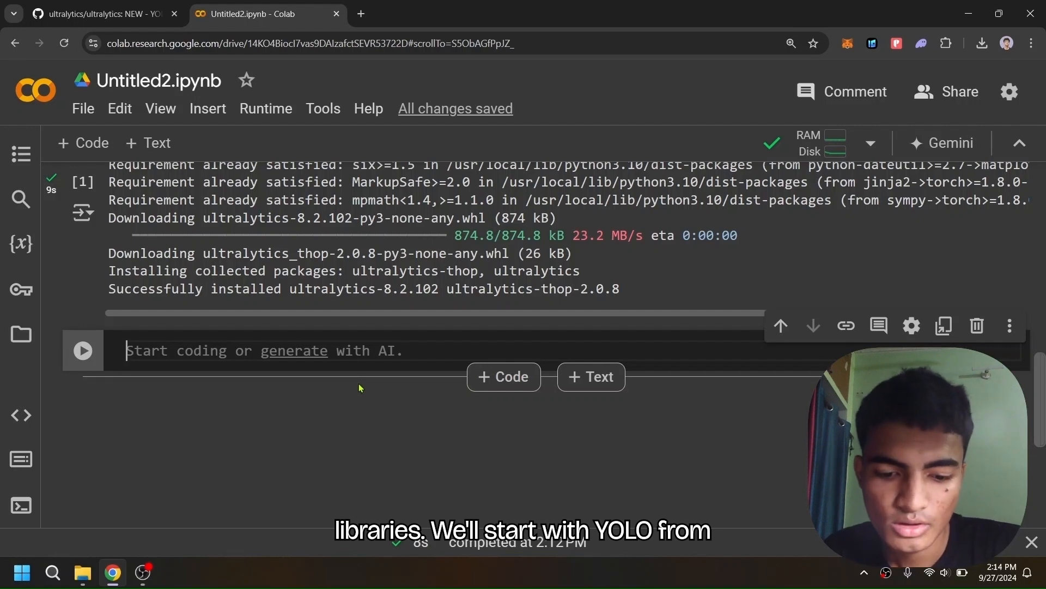
Write the imports for YOLO from ultralytics and cv2 in the second cell
text(from ultral)
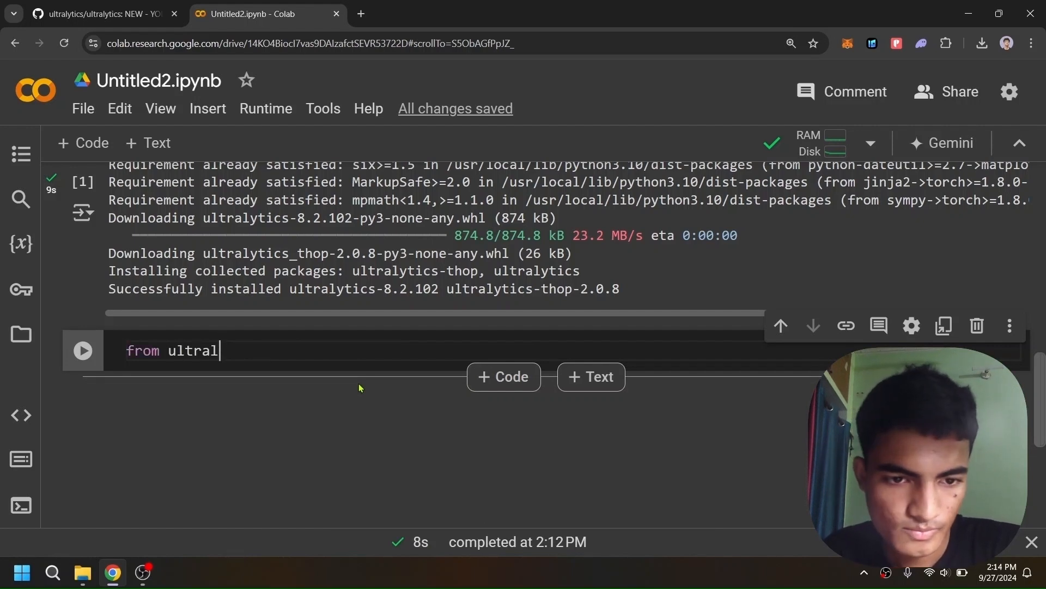
text(ytics import)
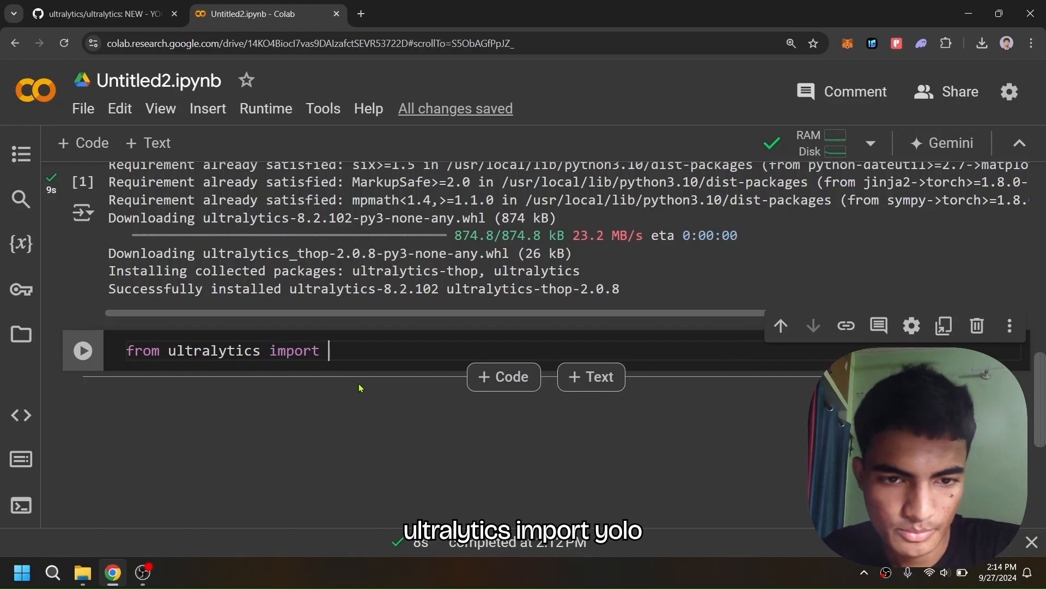
text(YOLO)
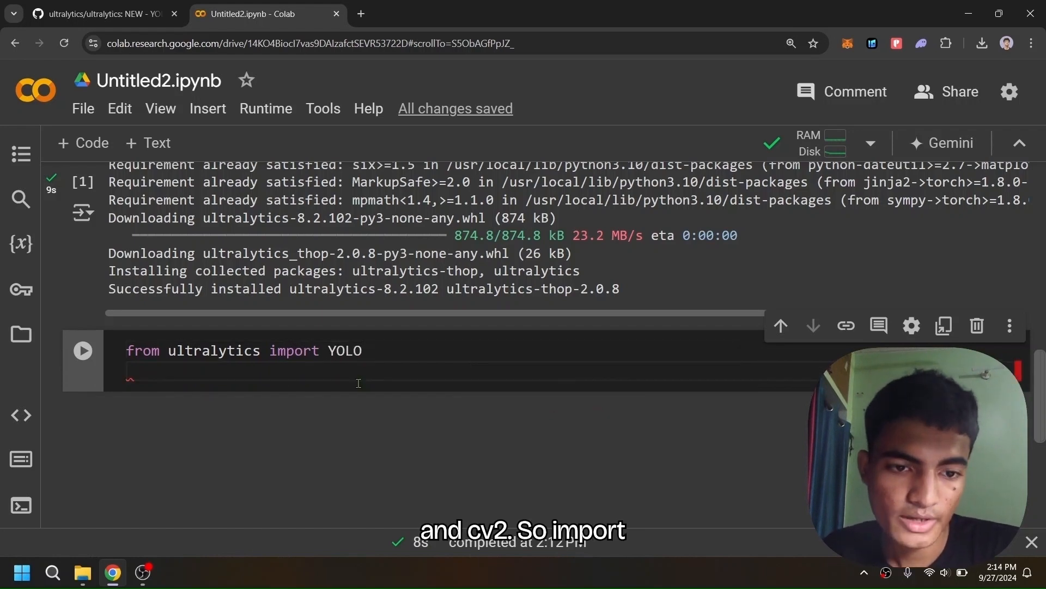
text(im)
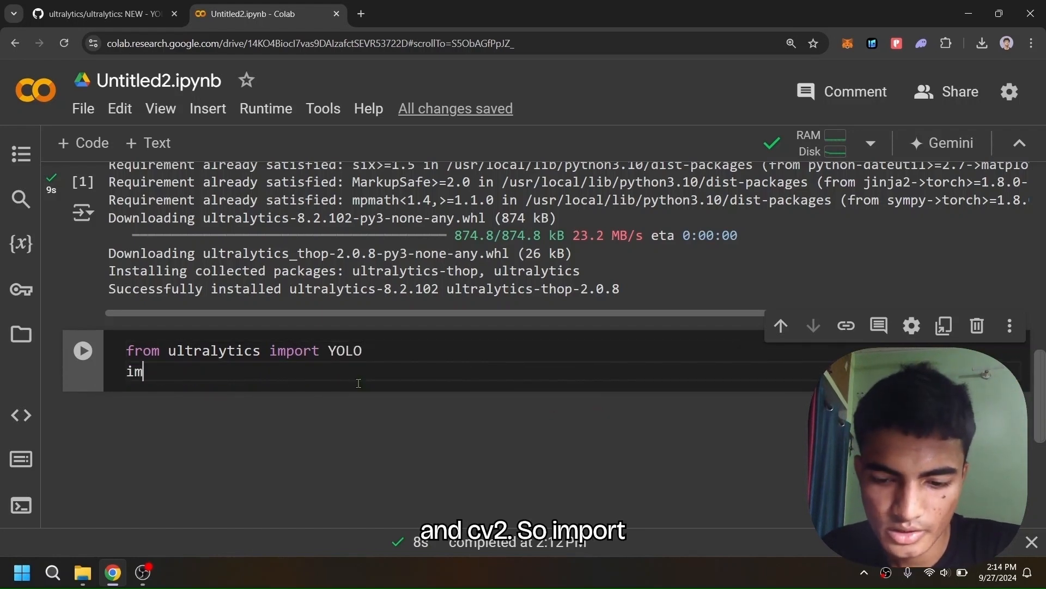
text(port cv2)
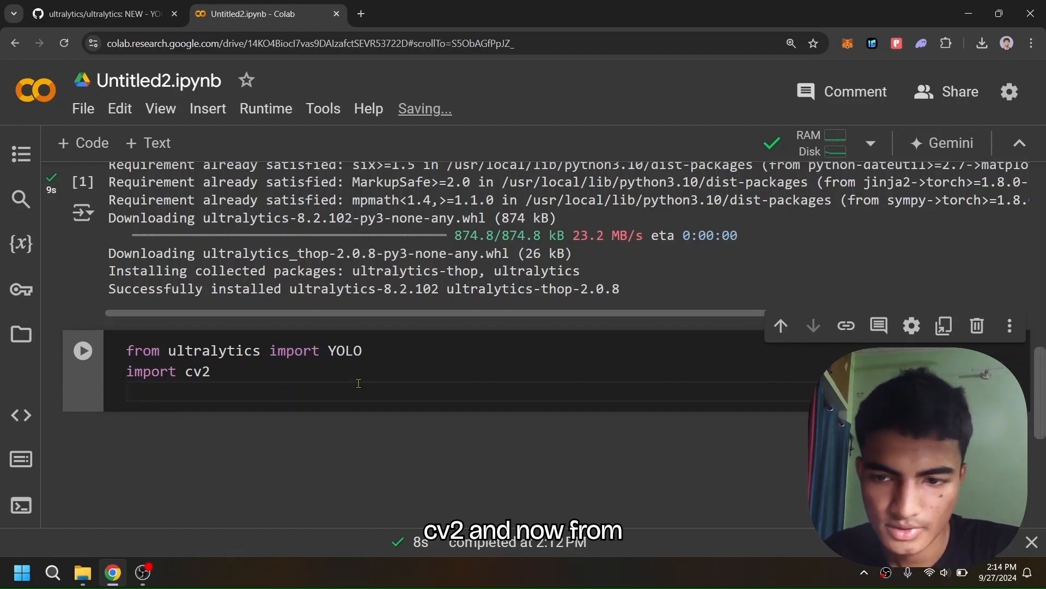
Add the cv2_imshow import from google.colab.patches, run the cell and move to the next one
text(from google)
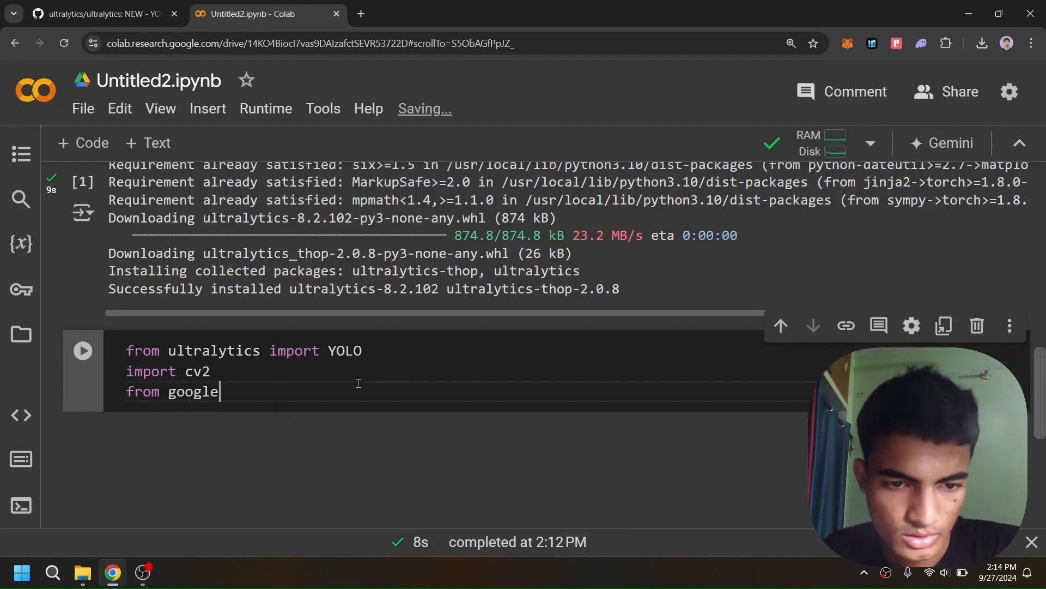
text(.colab.pat)
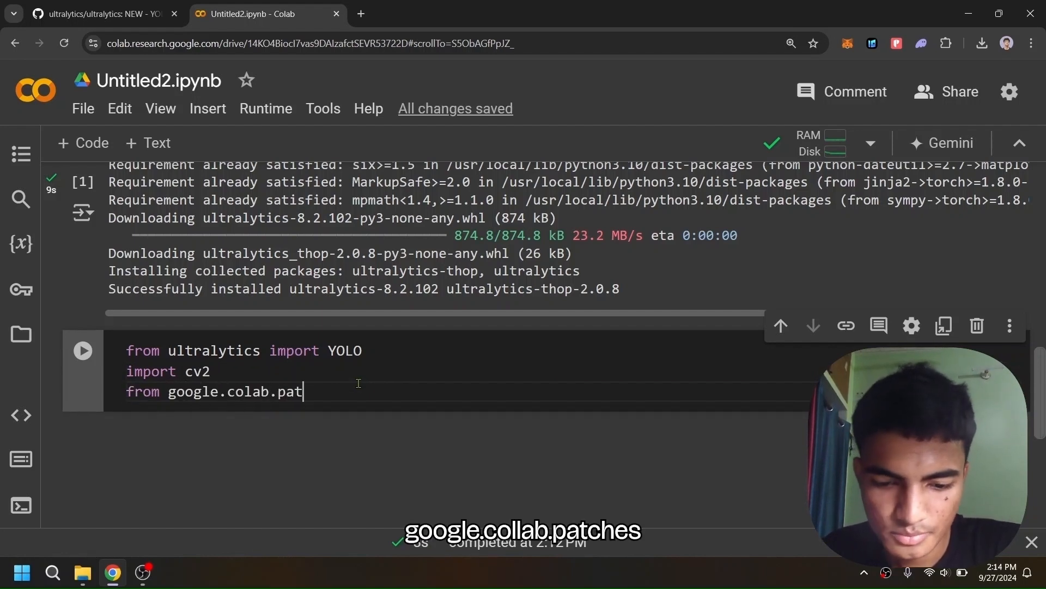
text(ches import)
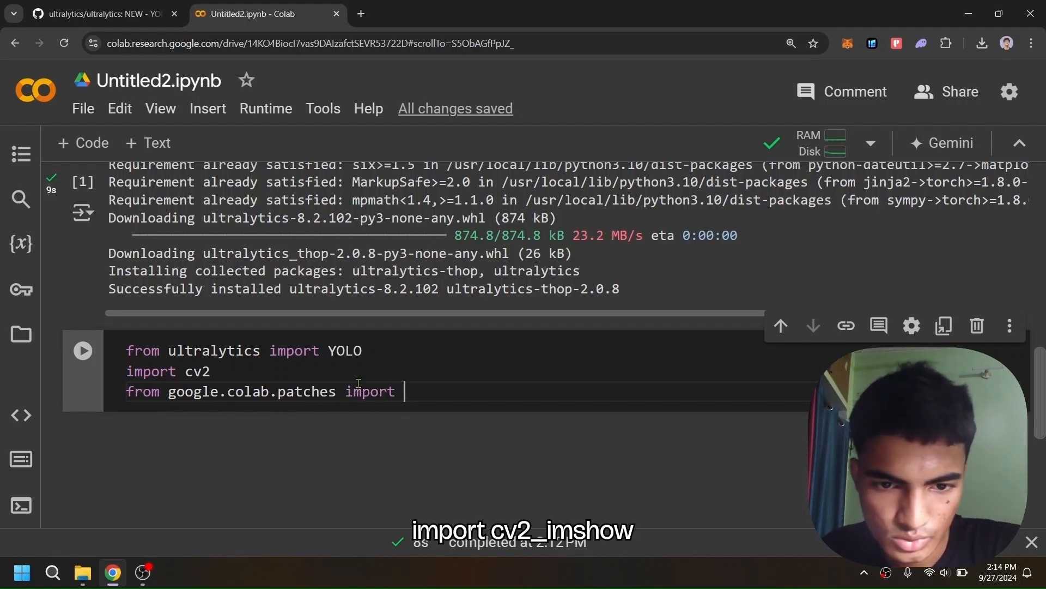
text(cv2_)
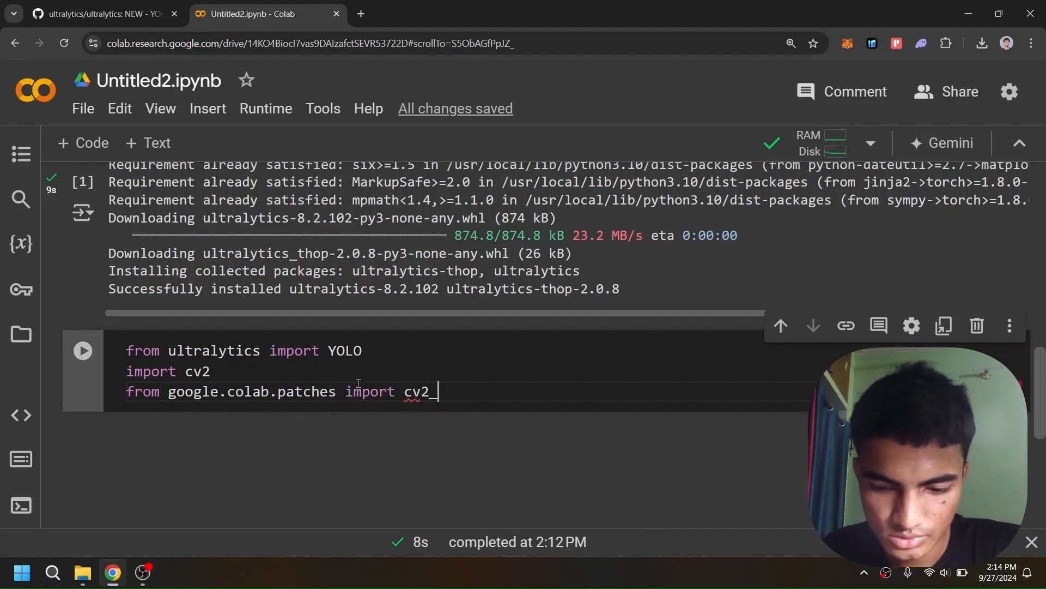
text(imshow)
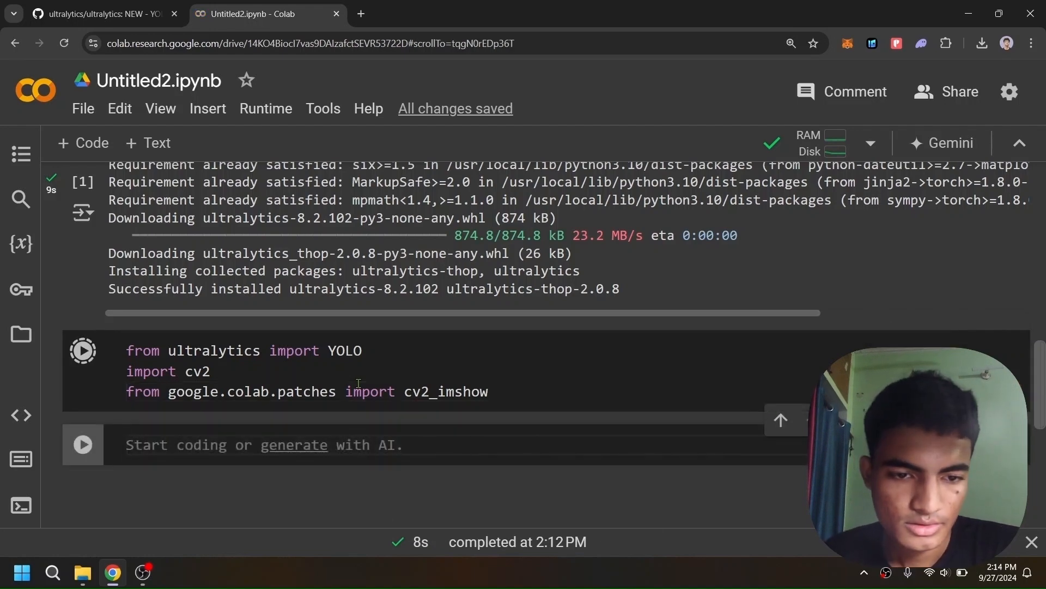
click(82, 350)
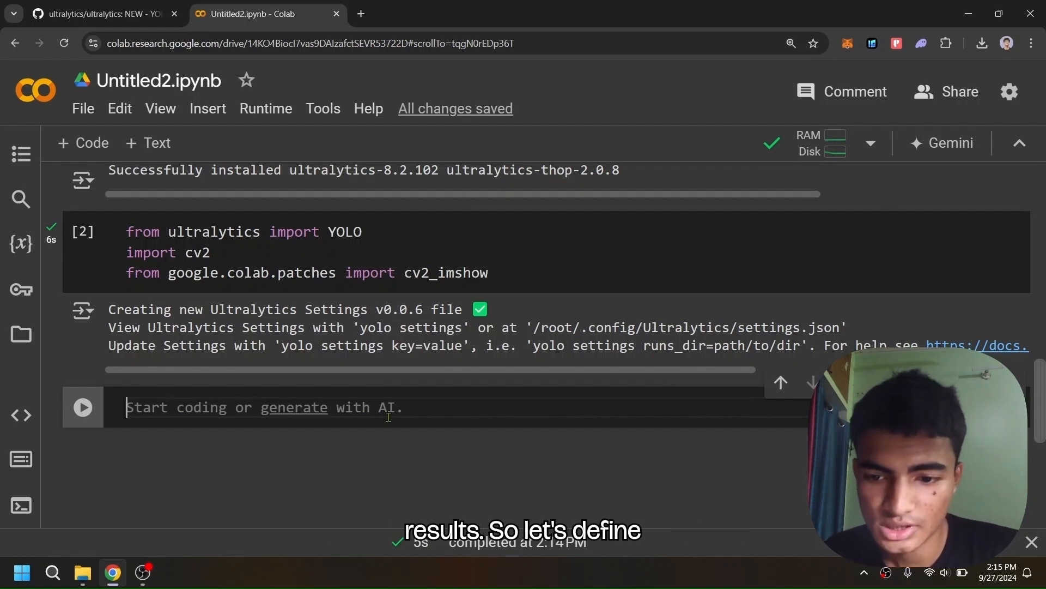
Load the model with model = YOLO('yolov8n.pt') and show the session's Files panel
text(model)
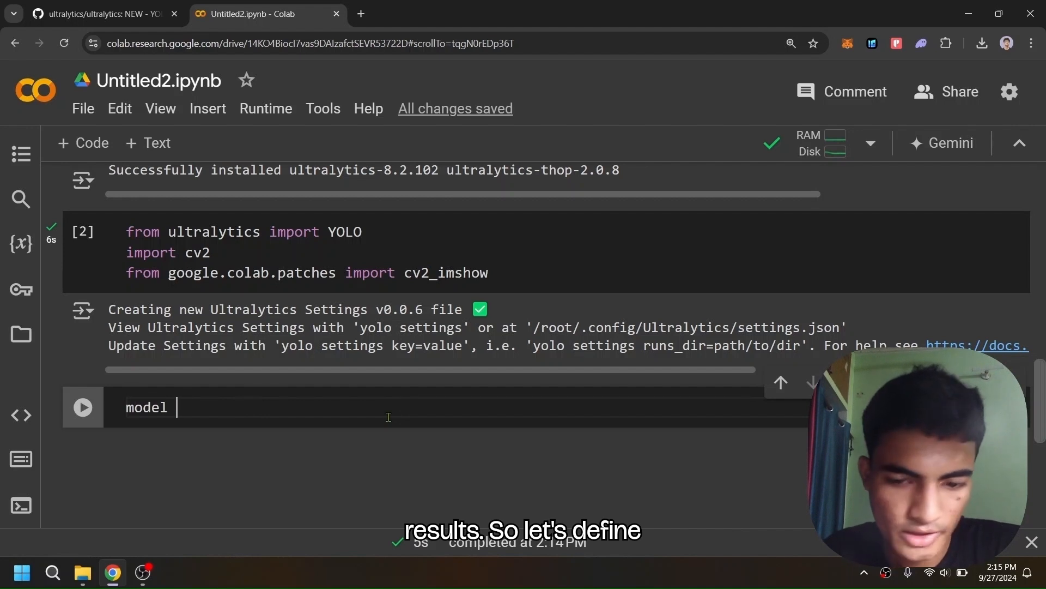
text(=)
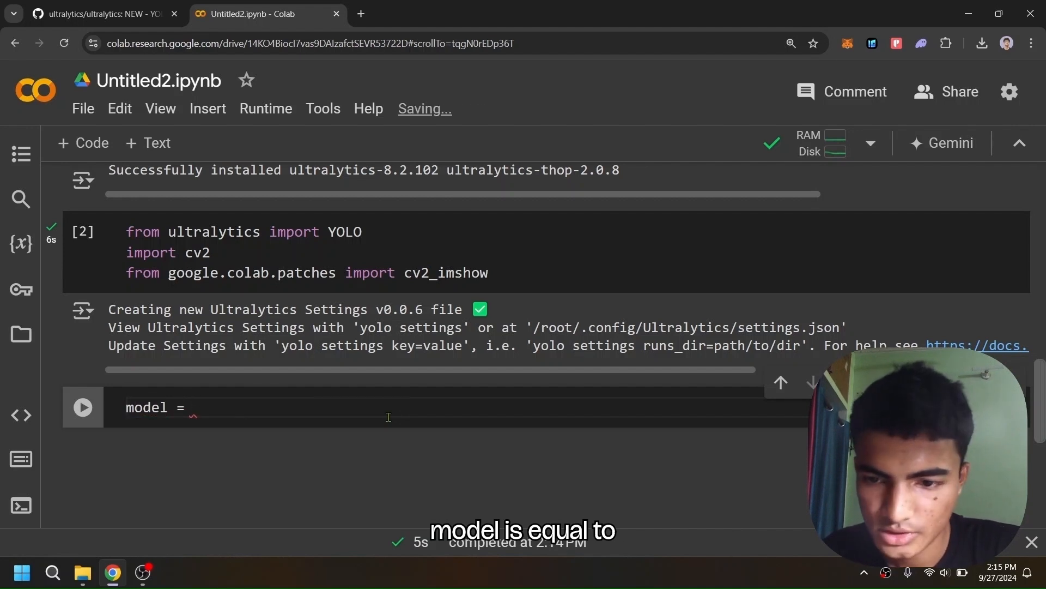
text(YOLO)
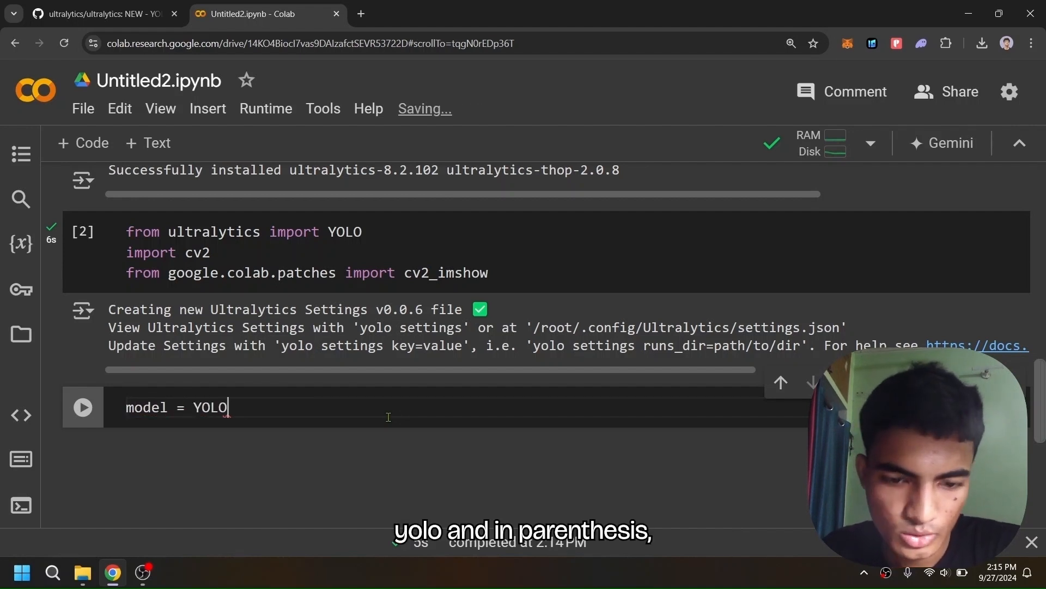
text(())
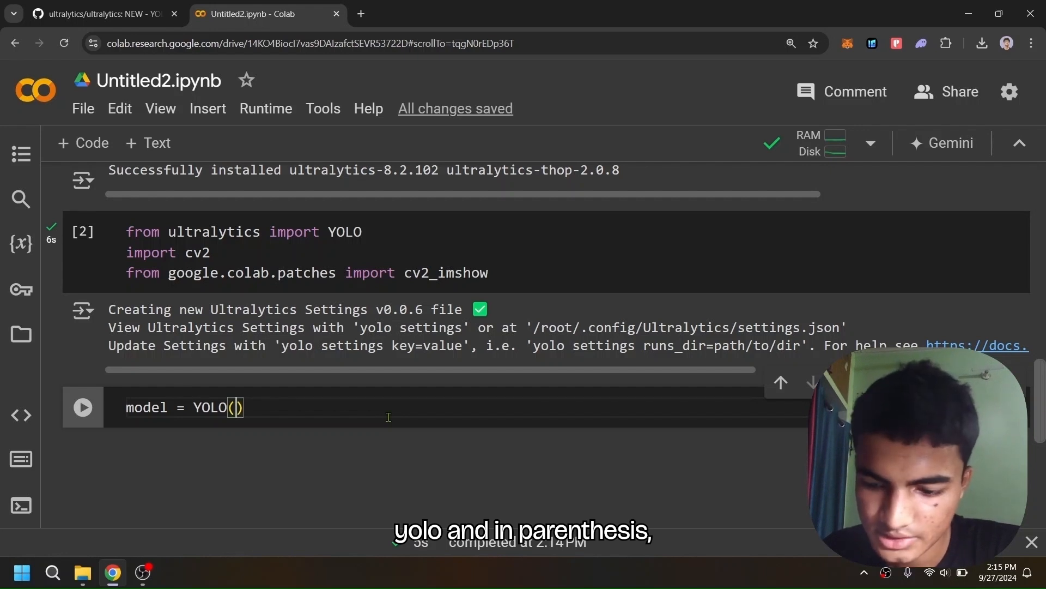
text('yolo')
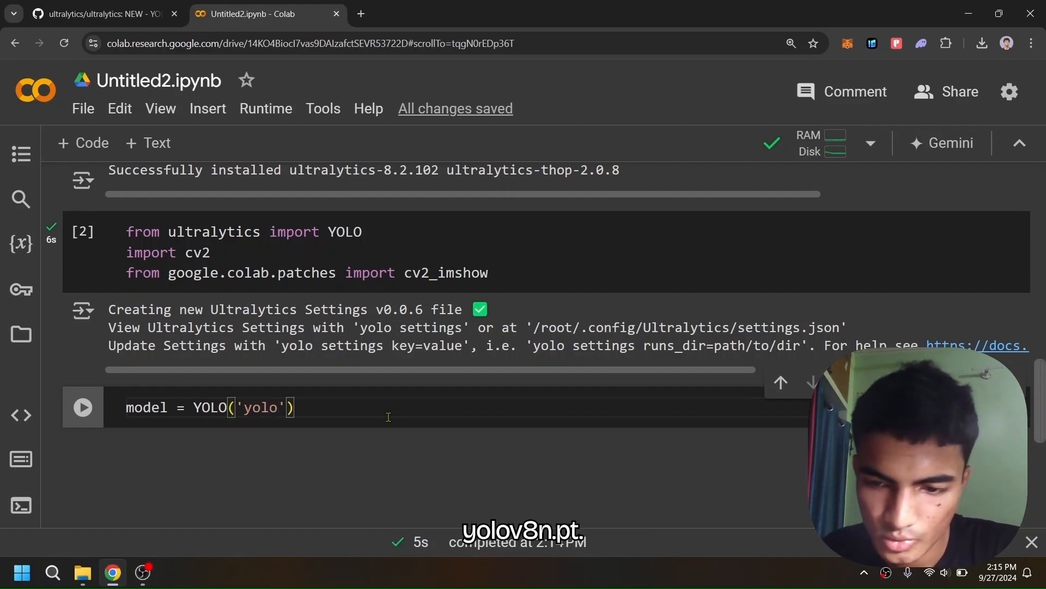
text(v8)
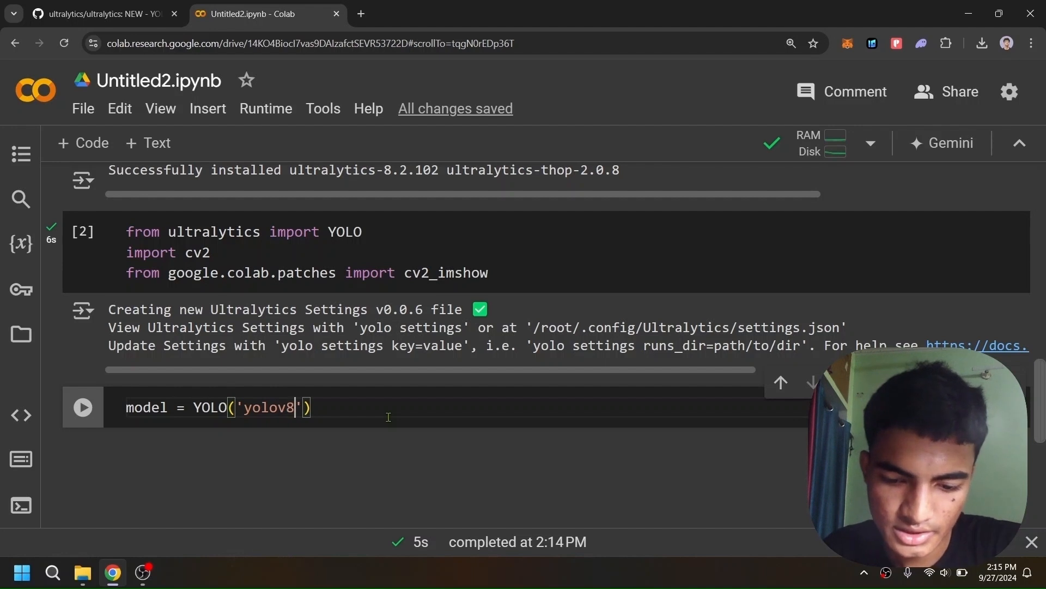
text(.pt)
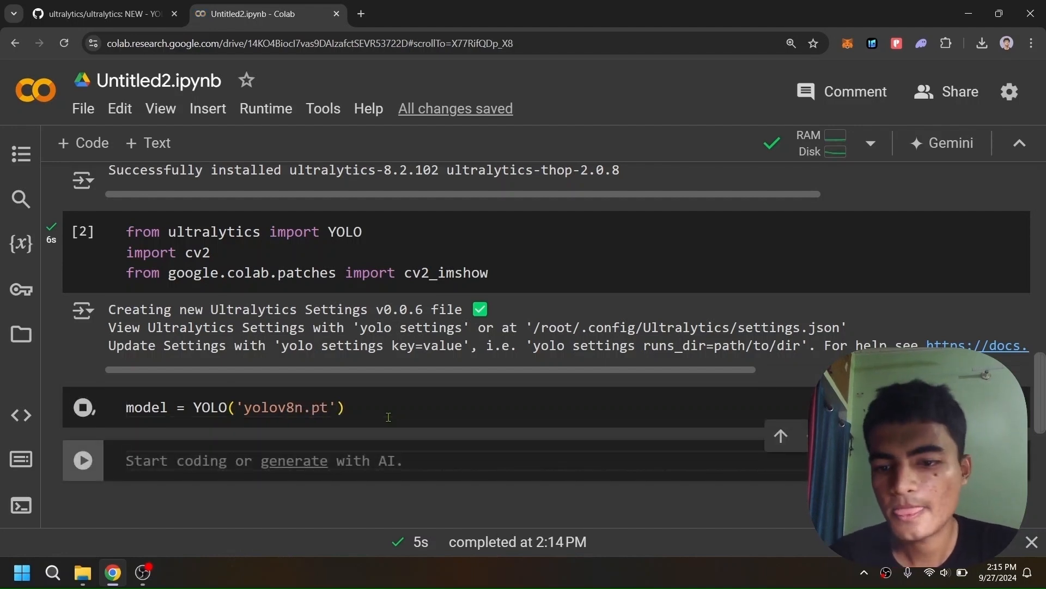
click(20, 333)
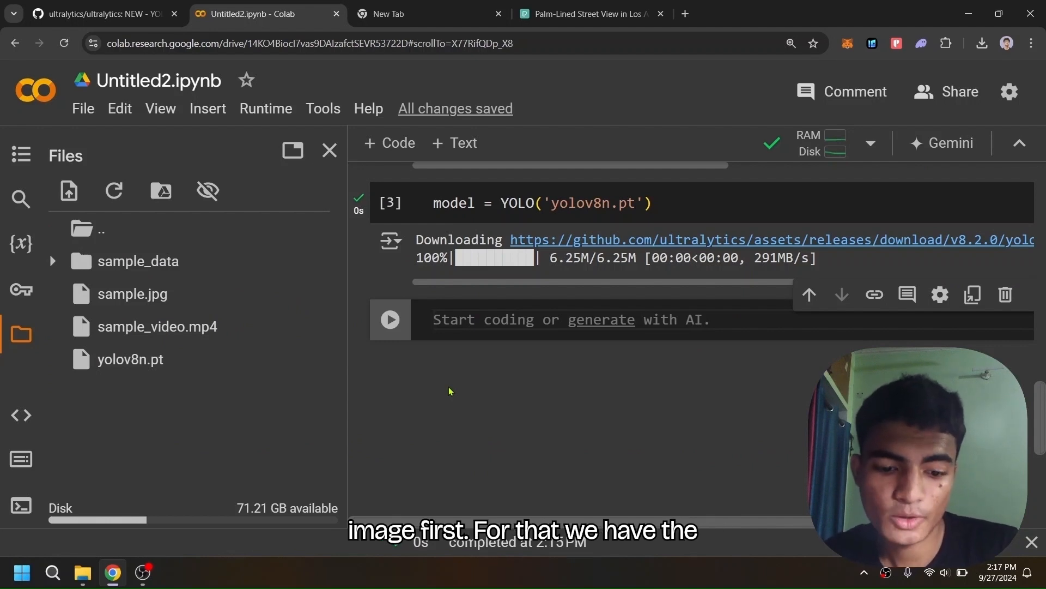
Write results = model(...) to run detection on sample.jpg
text(results)
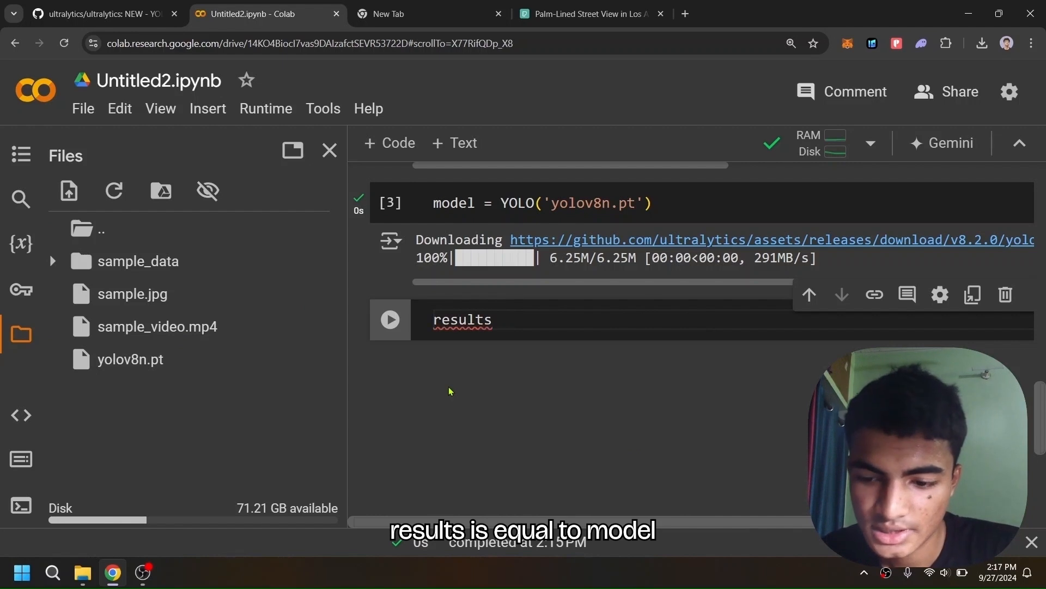
text(= model)
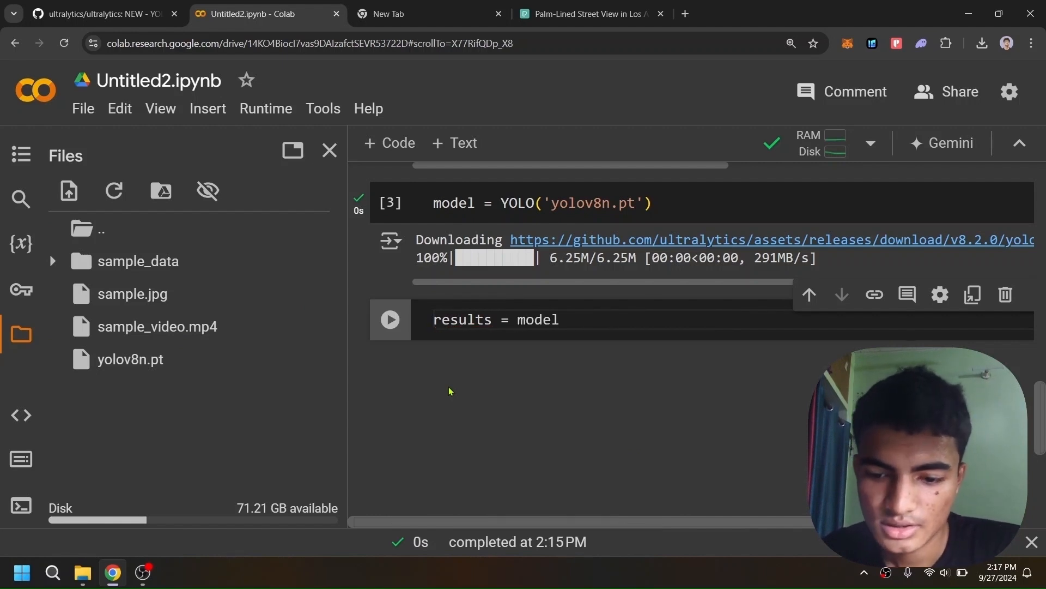
text(())
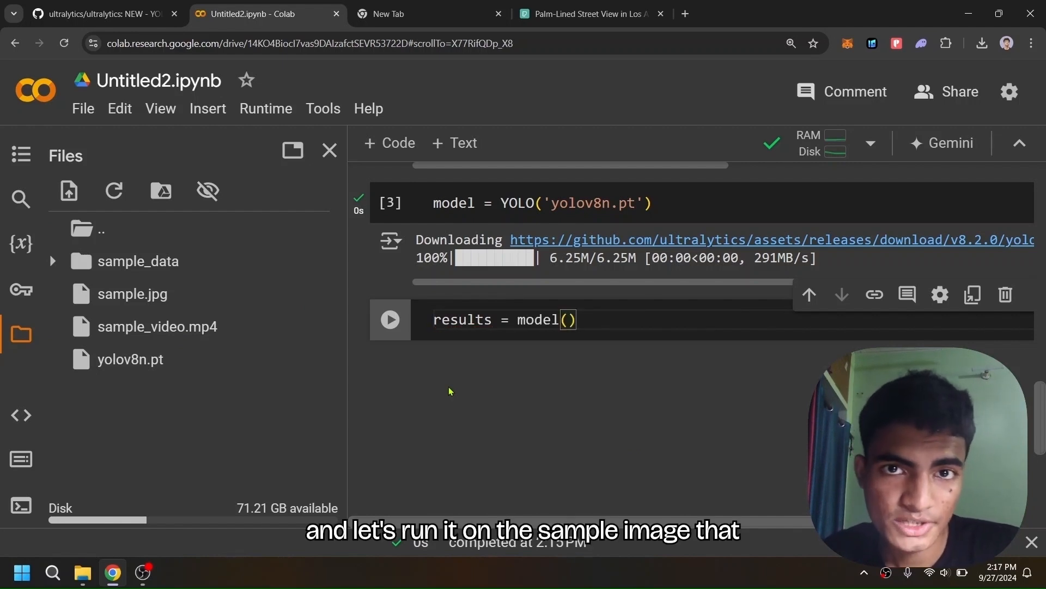
text(sample.jpg")
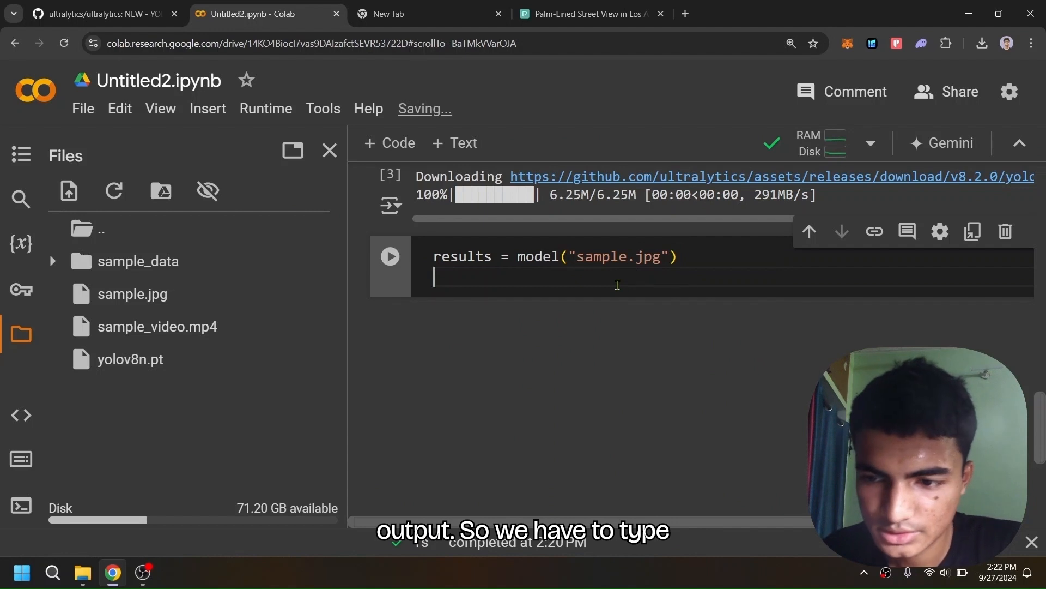
Add results[0].save("output_img.jpg") and run the detection cell
text(results[])
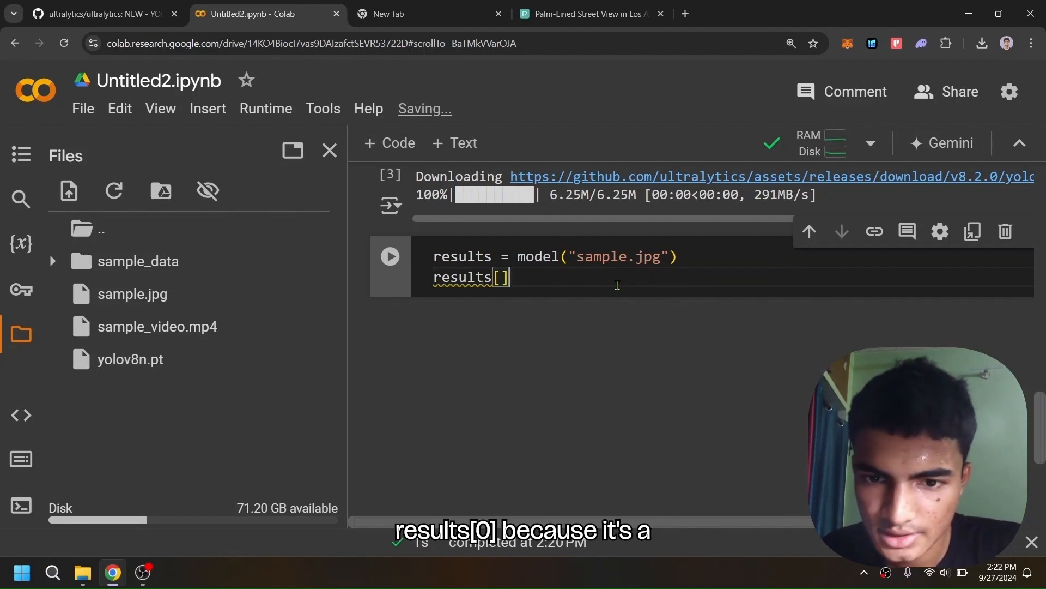
text(0)
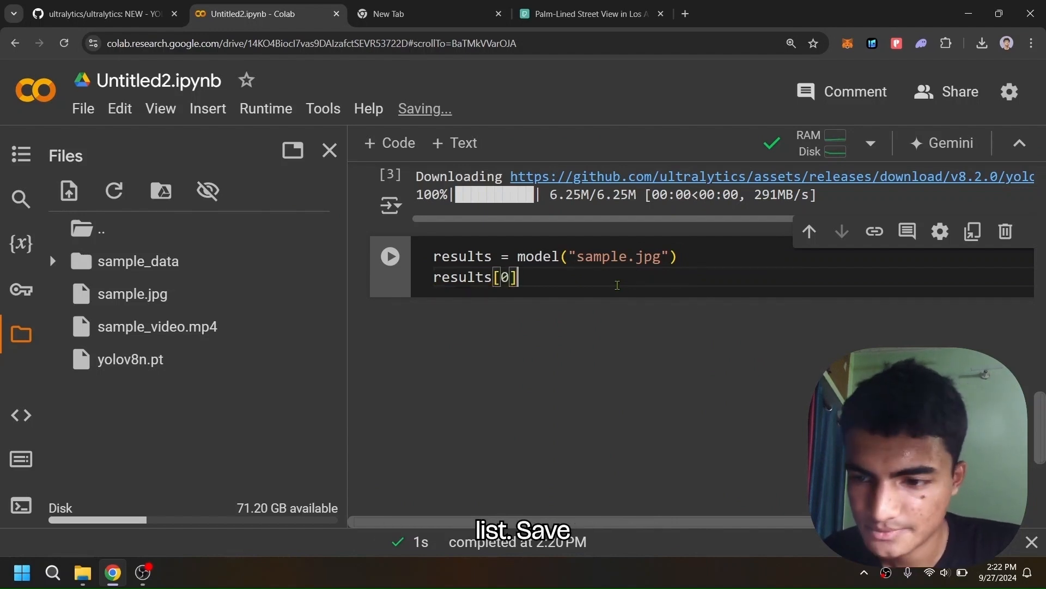
text(.save)
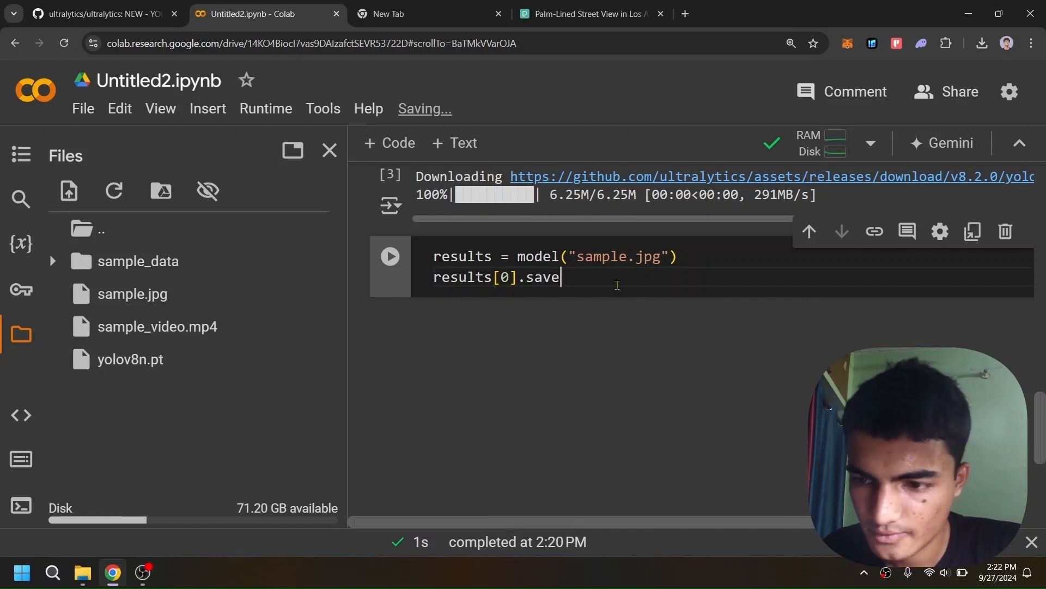
text(())
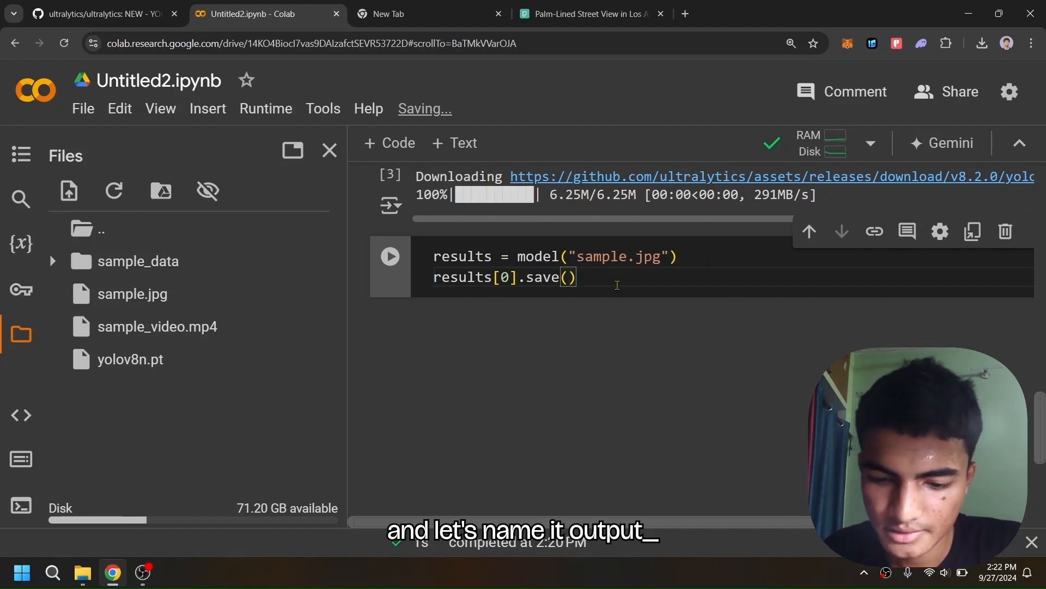
text(")
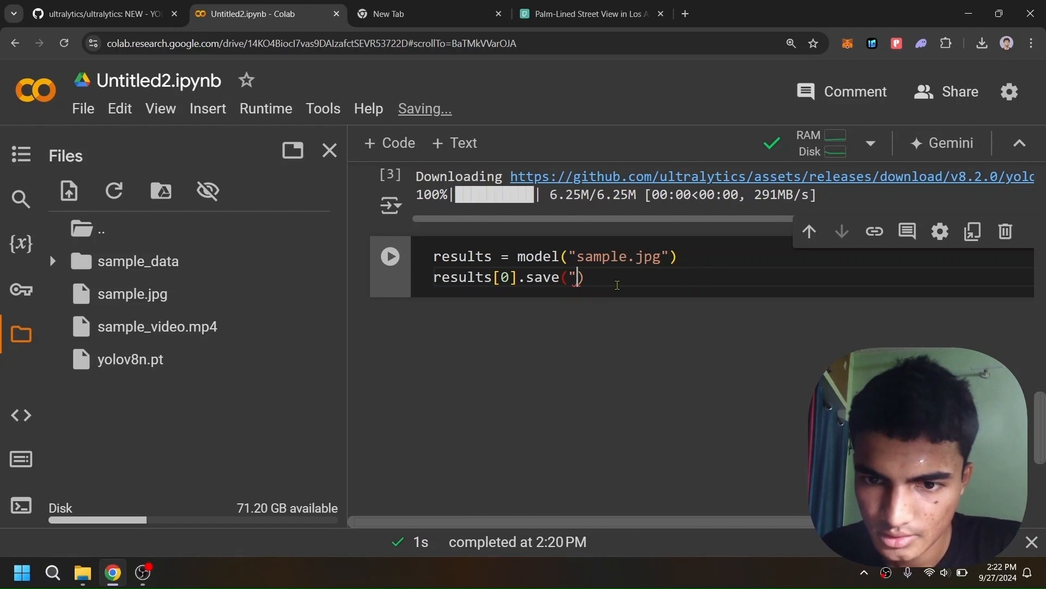
text(output)
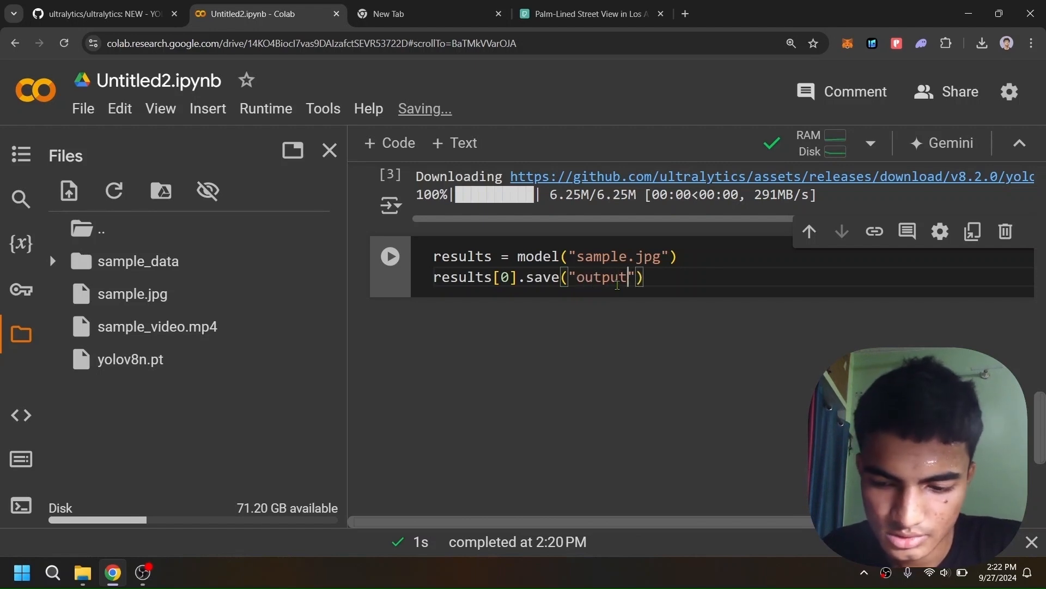
text(_img.jpg)
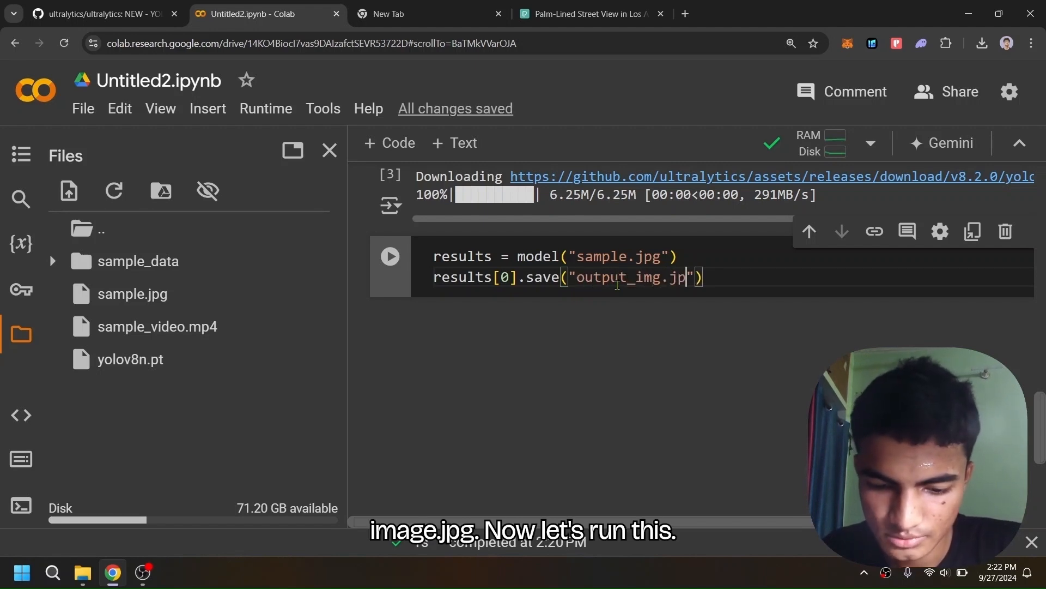
click(390, 256)
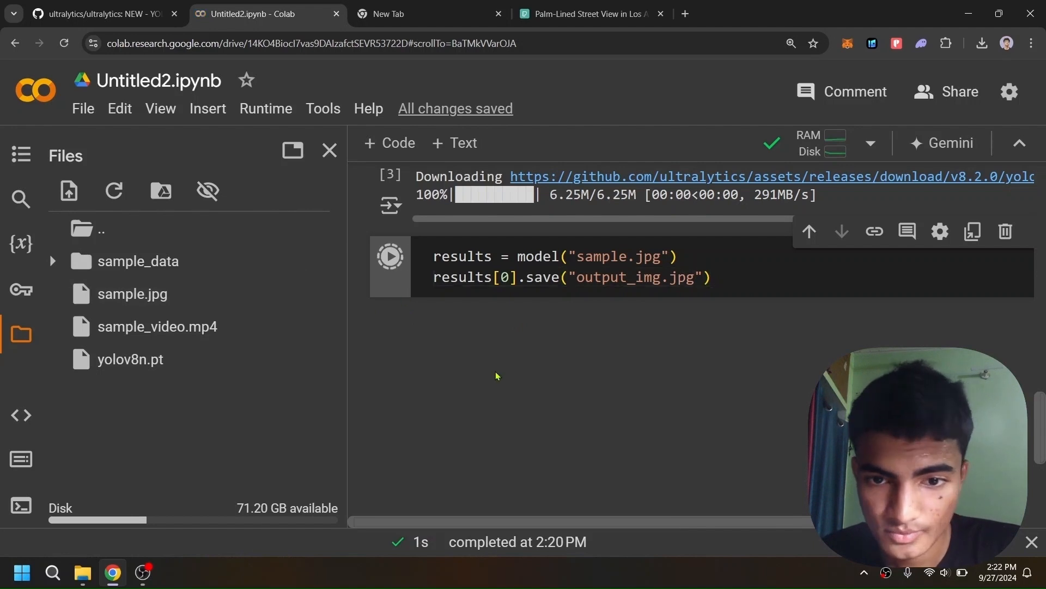
Refresh the Files list and preview the annotated output_img.jpg with its car and stop sign boxes
click(390, 256)
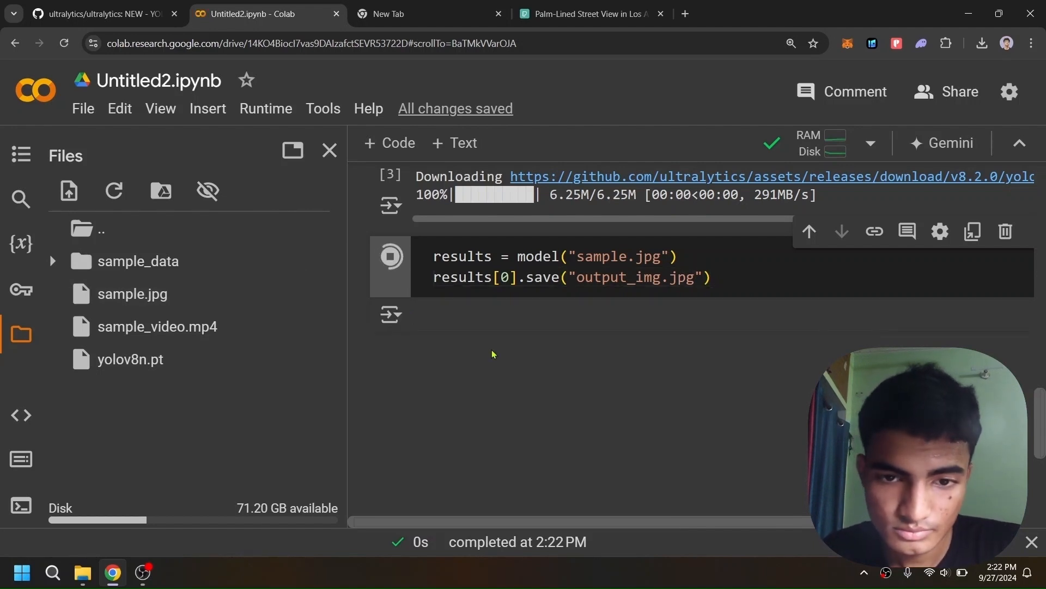
click(391, 257)
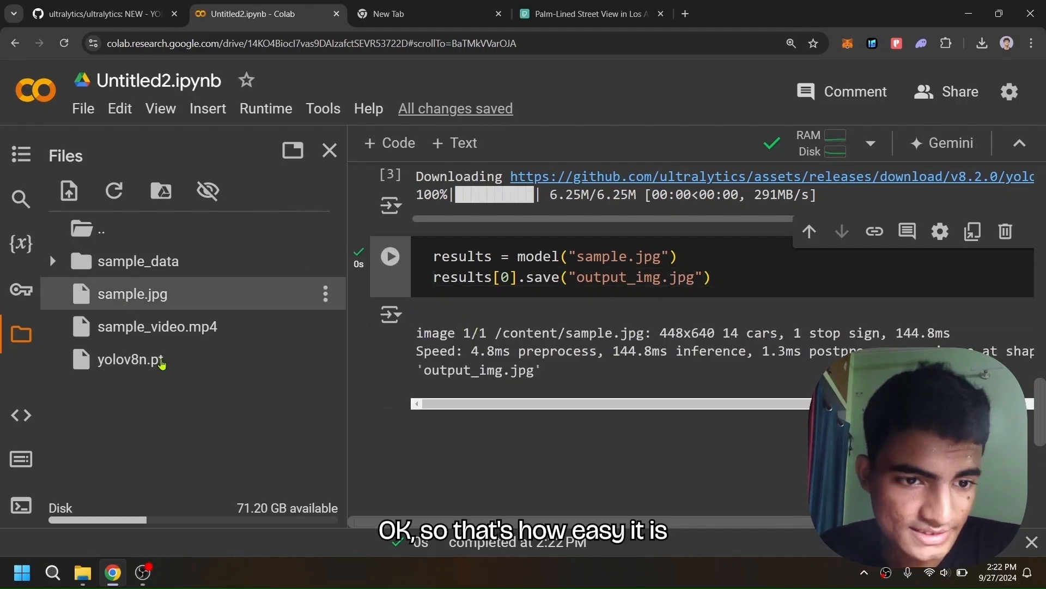
click(113, 190)
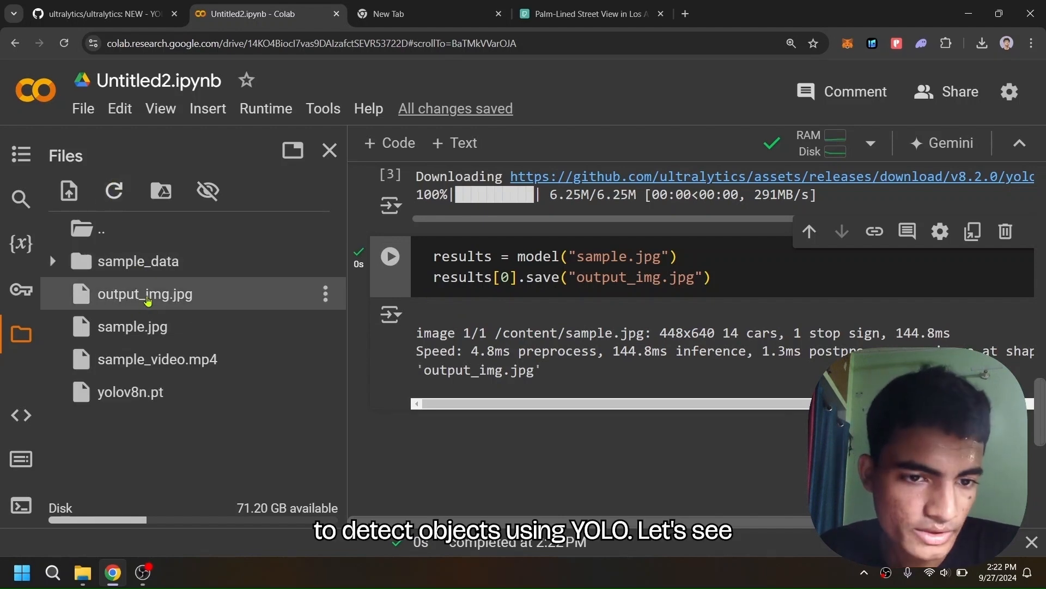
double_click(145, 294)
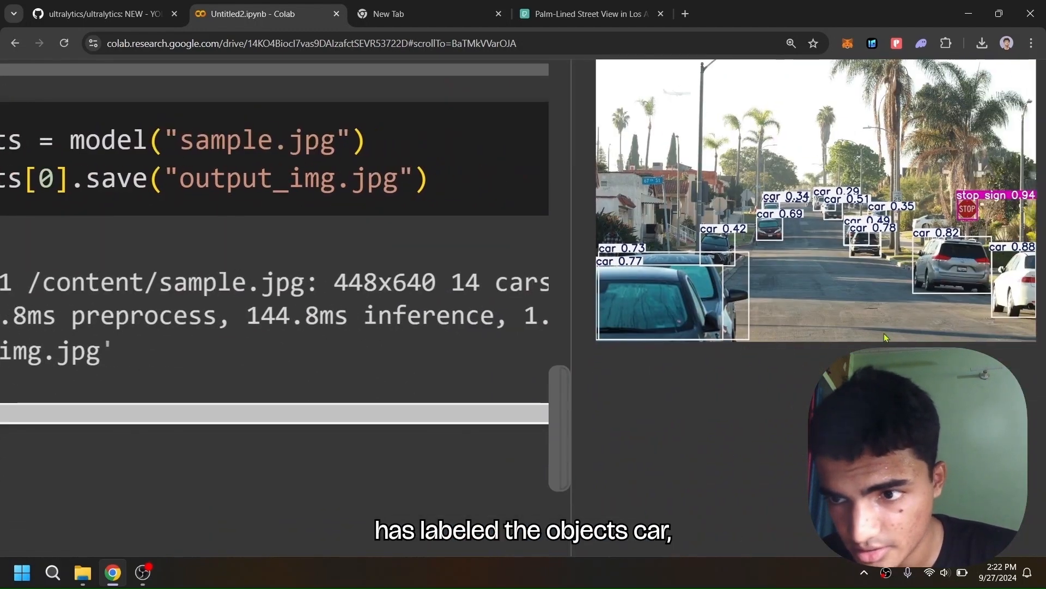
scroll(up, 3)
text(result)
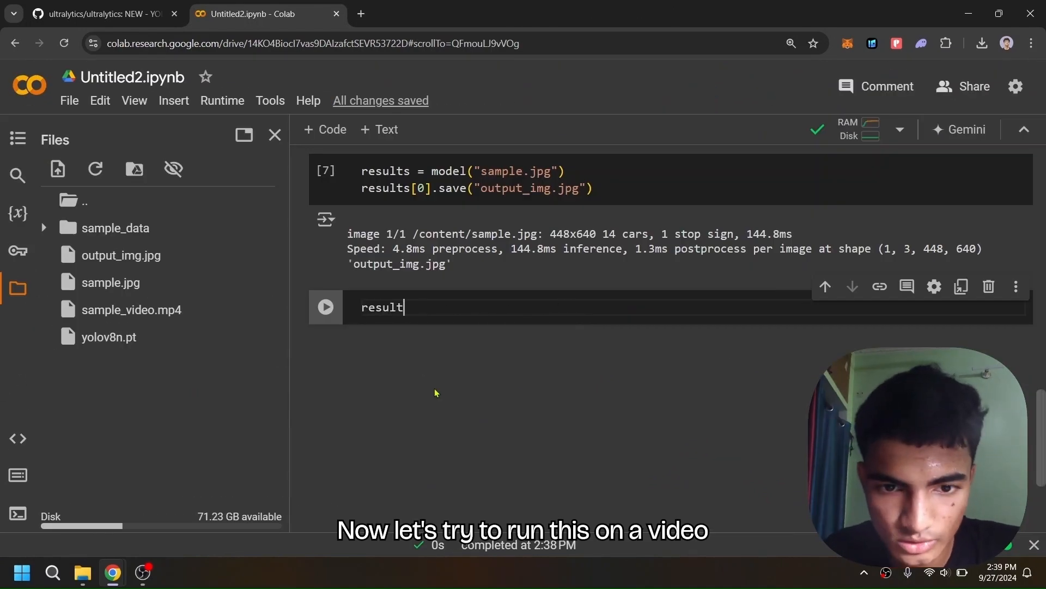
Write result = model.predict(source="sample_video.mp4", save=True) in the new cell
text(=)
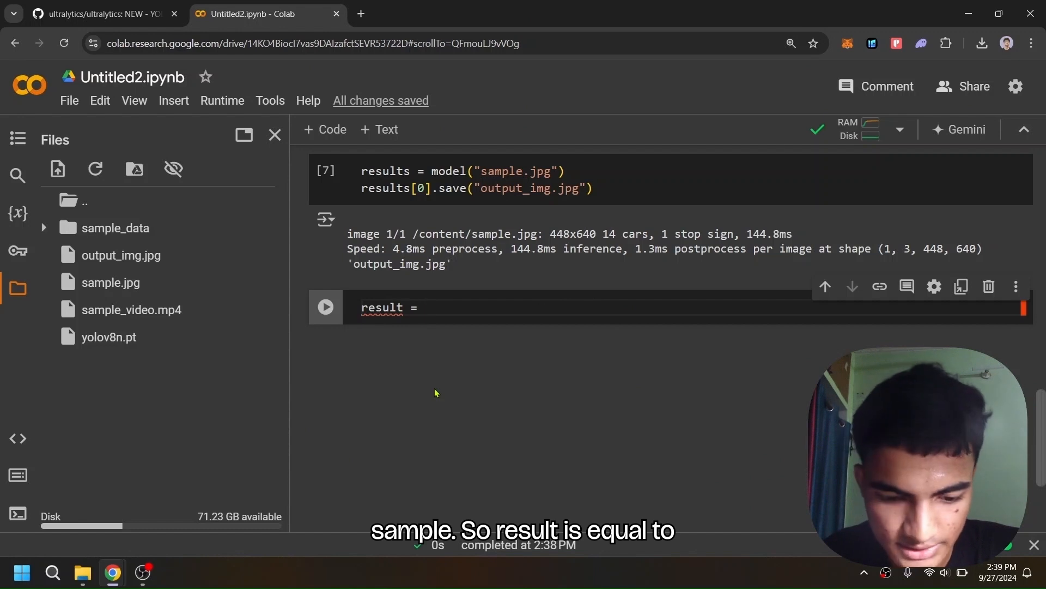
text(model.)
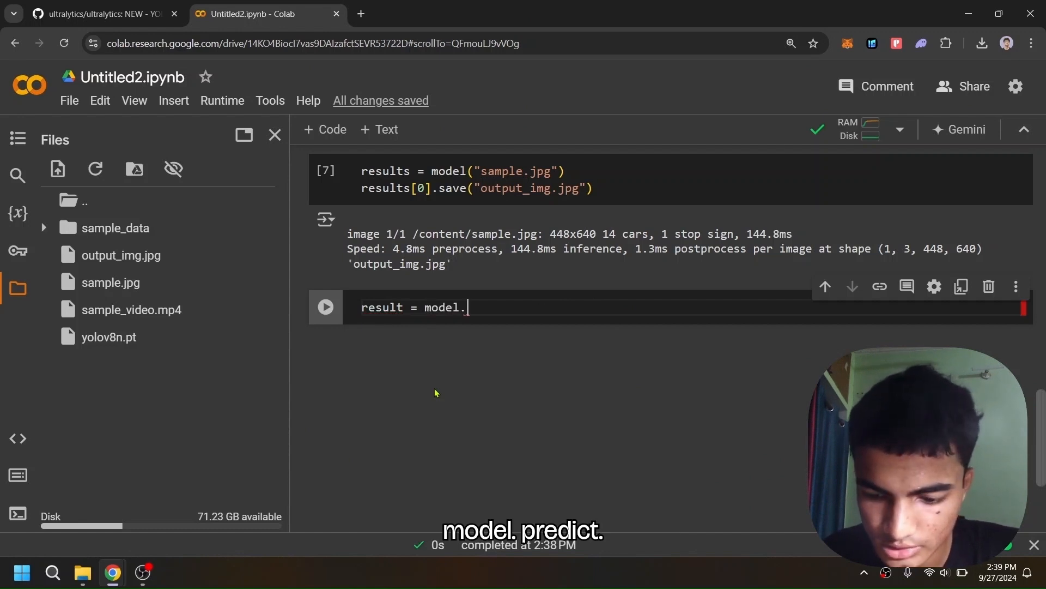
text(predict()
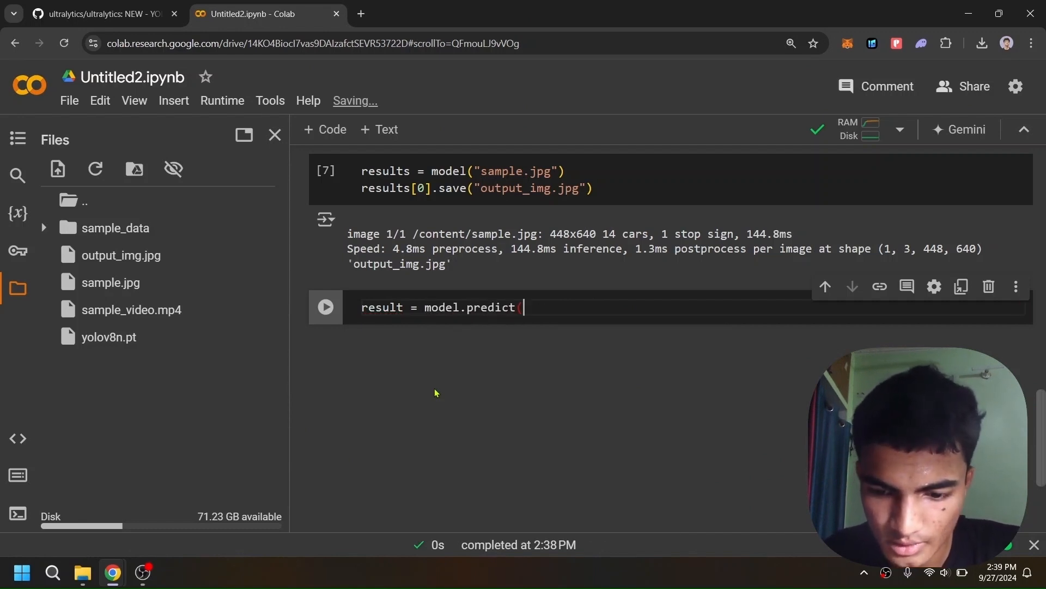
text(source=)
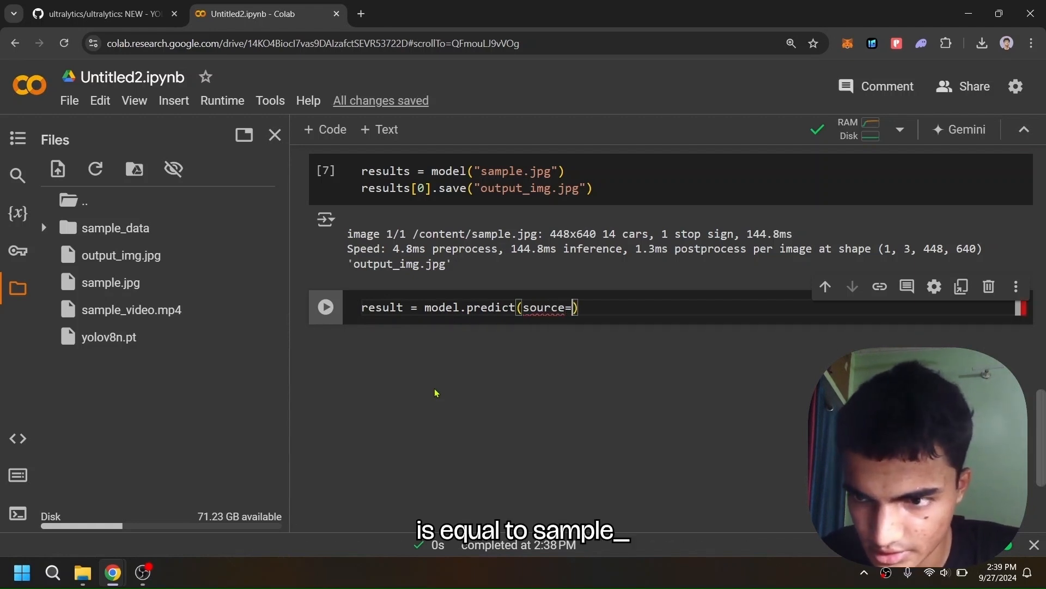
text("sample_video)
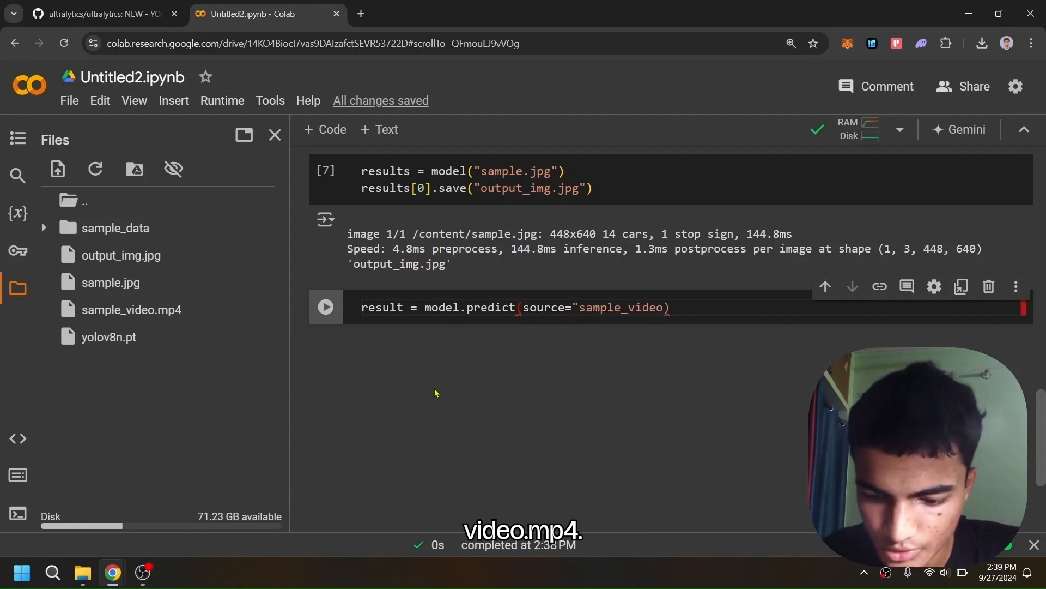
text(.mp4)
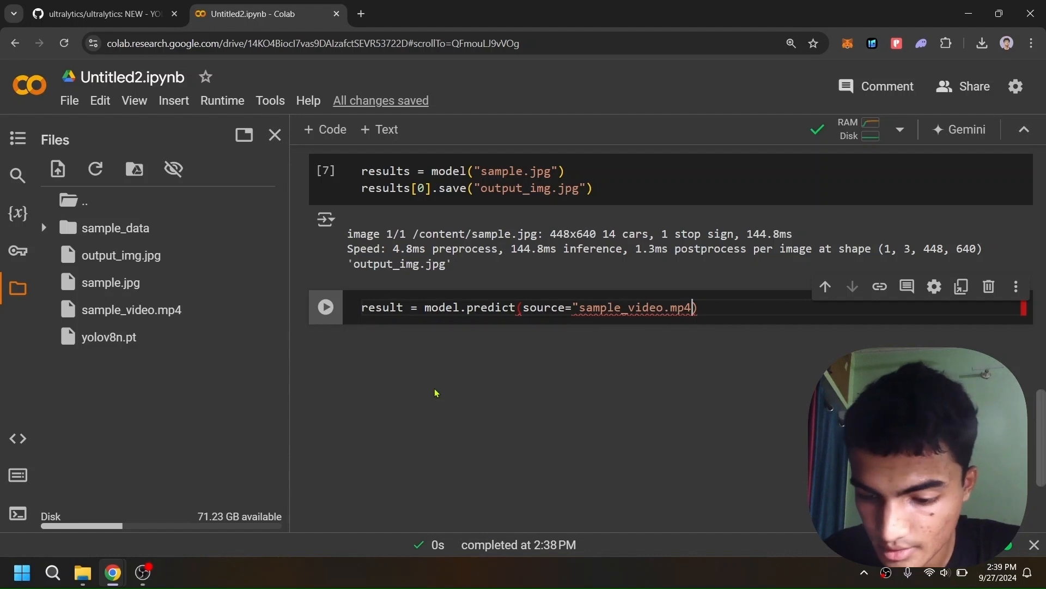
text(")
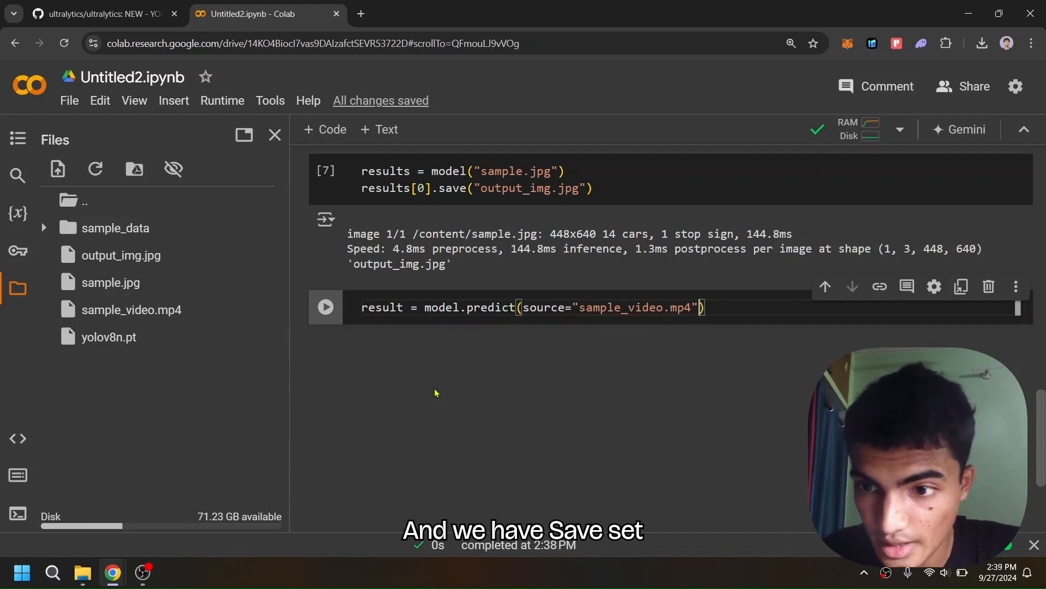
text(, save=)
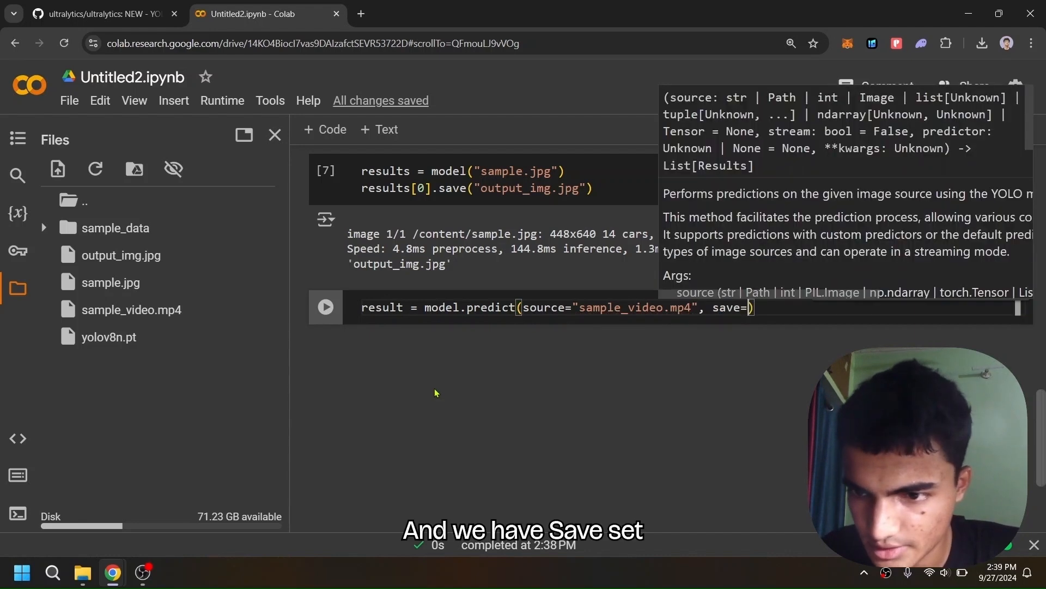
text(True)
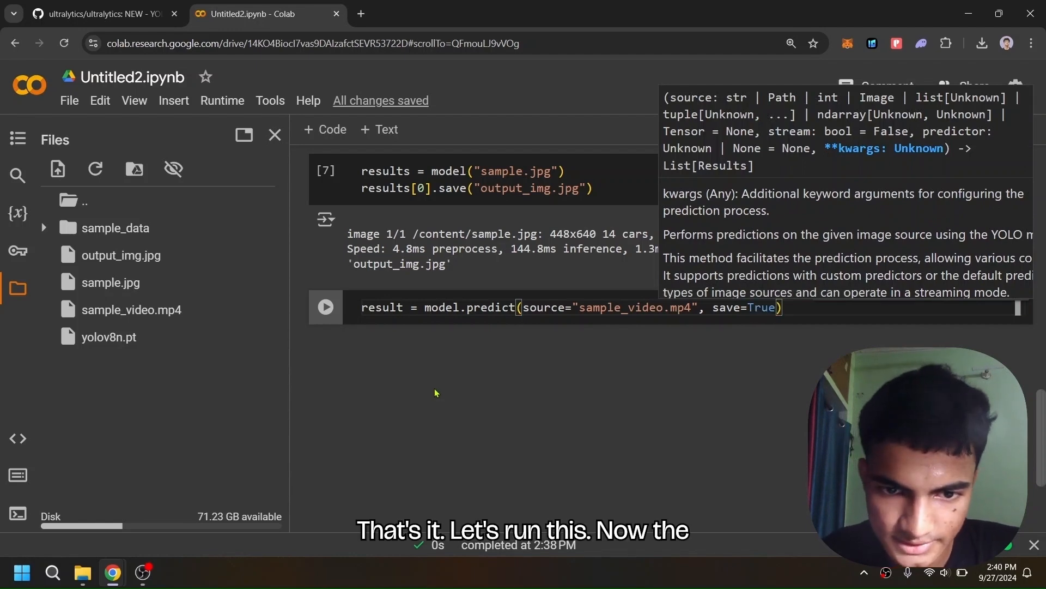
Run video detection saving to runs/detect/predict, then switch to the Ultralytics GitHub tab
click(325, 308)
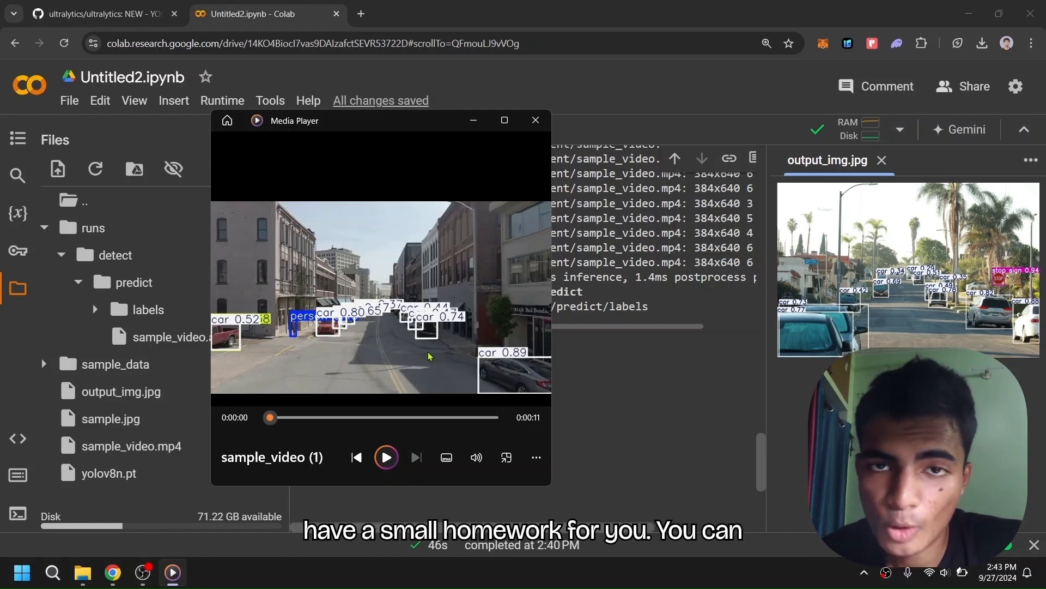
click(101, 13)
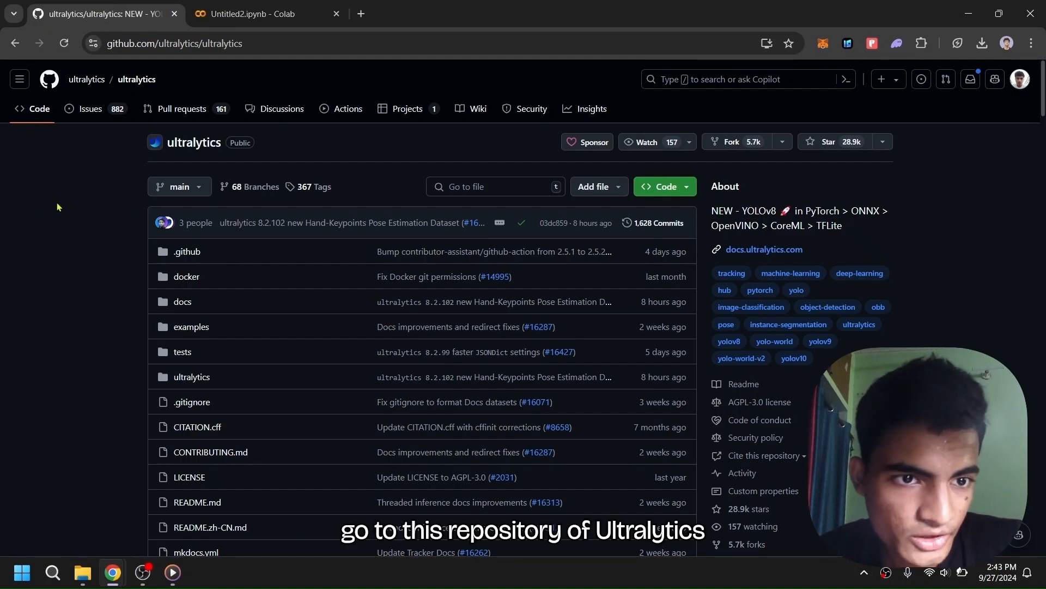
Scroll the Ultralytics README down to the Detection (COCO) YOLOv8 models table
scroll(down, 3)
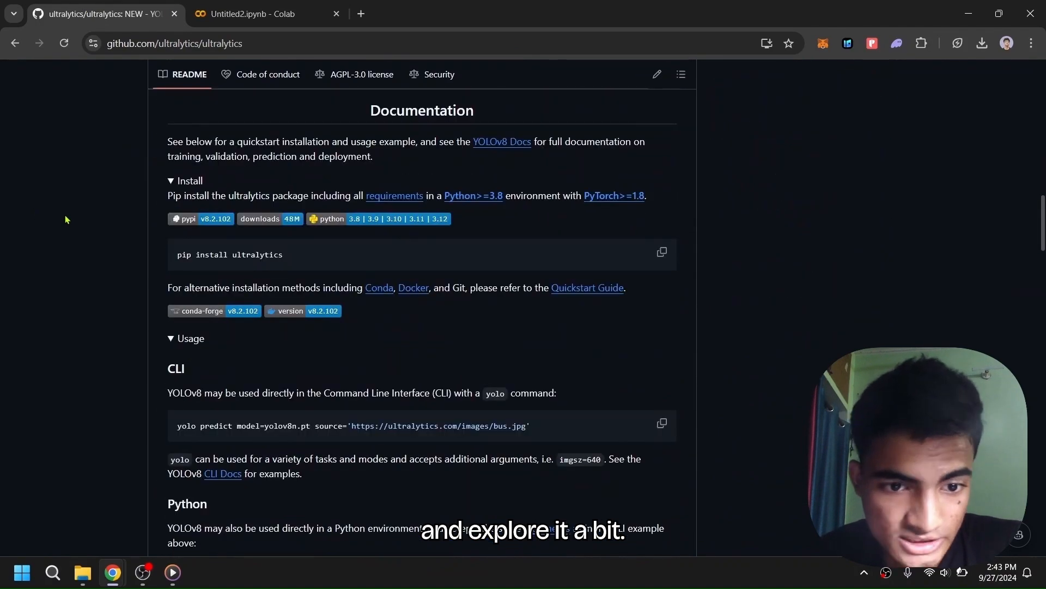
scroll(down, 3)
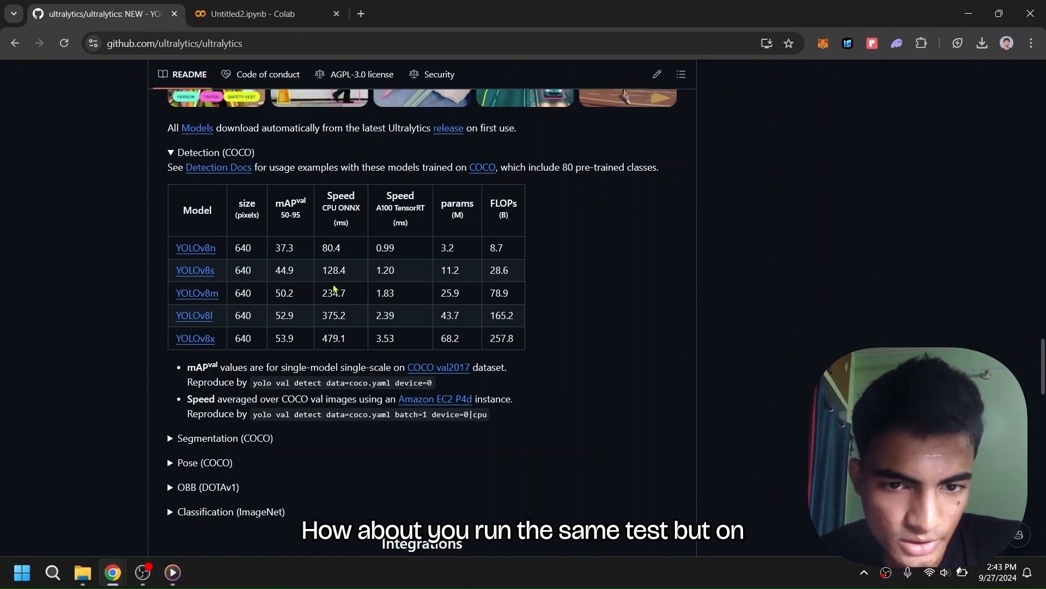
mouse_move(174, 344)
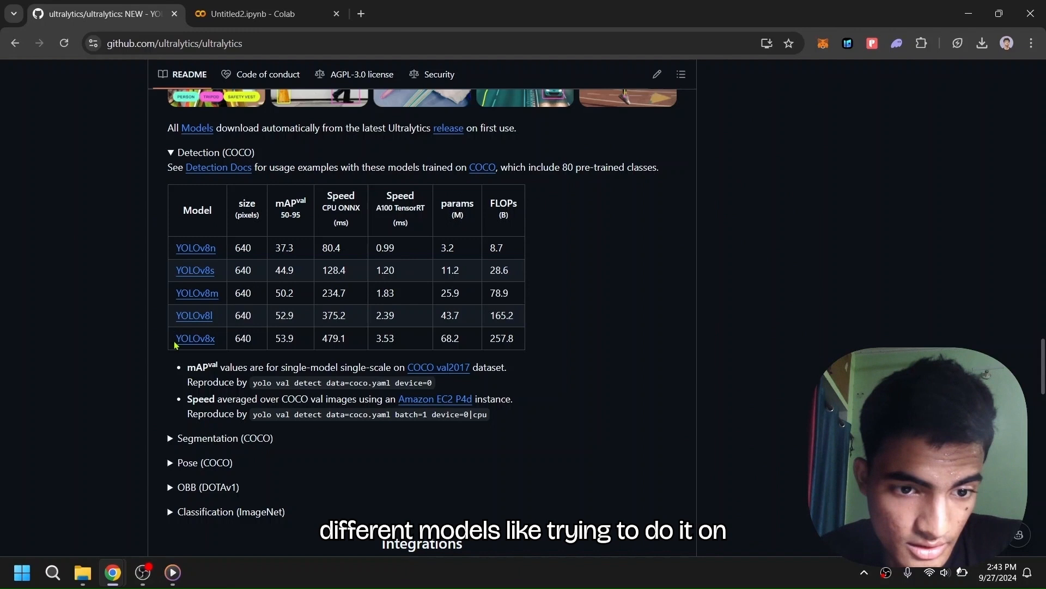
double_click(194, 338)
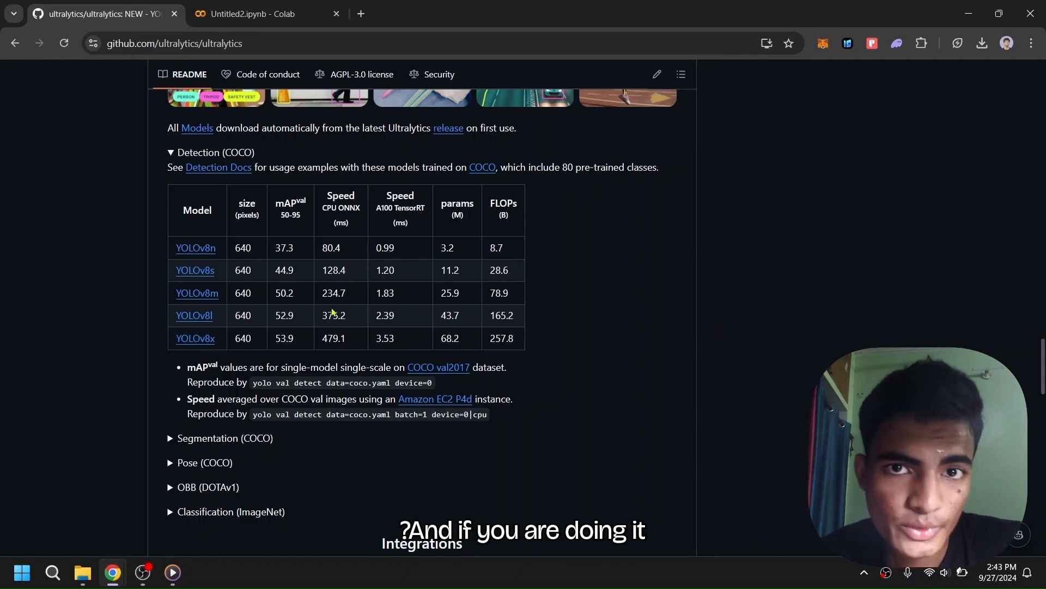
mouse_move(323, 305)
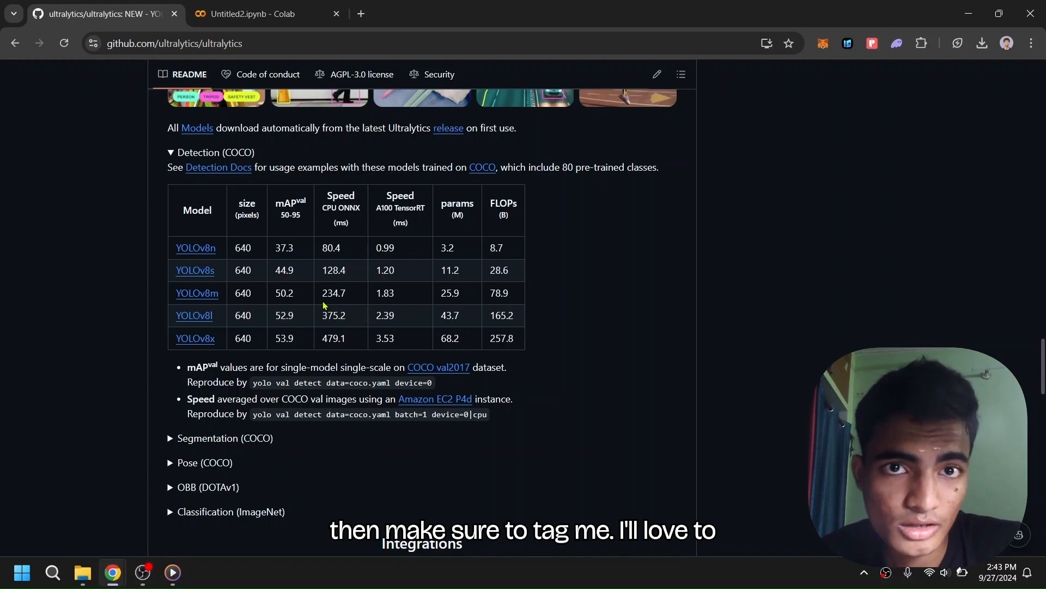
mouse_move(409, 273)
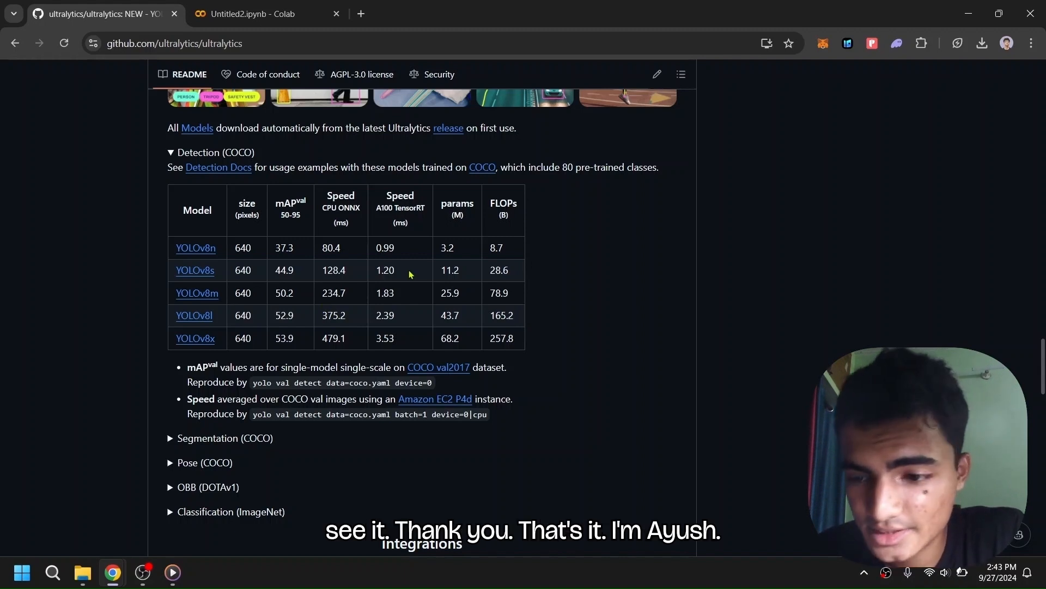